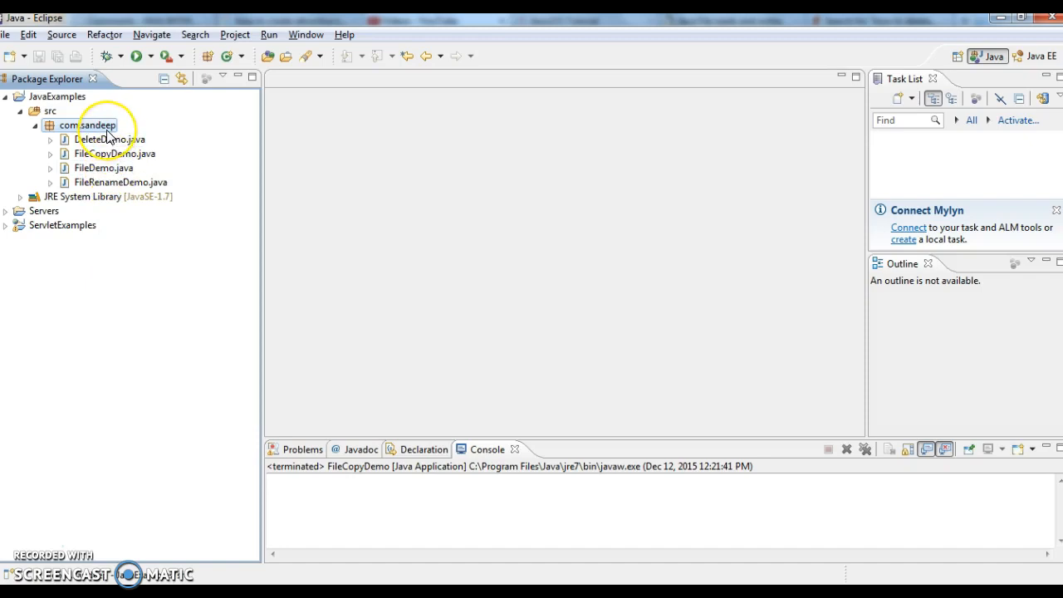
# Step: Create the public class FileMoveDemo with a main method in package com.sandeep
pyautogui.rightClick(82, 125)
pyautogui.write('J')
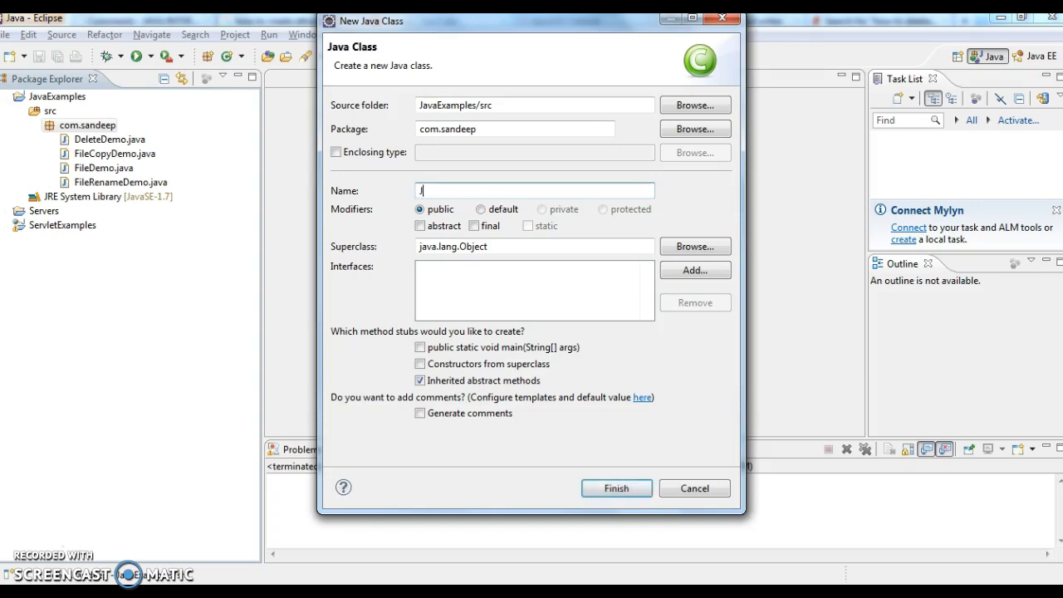
pyautogui.write('FileMoveDemo')
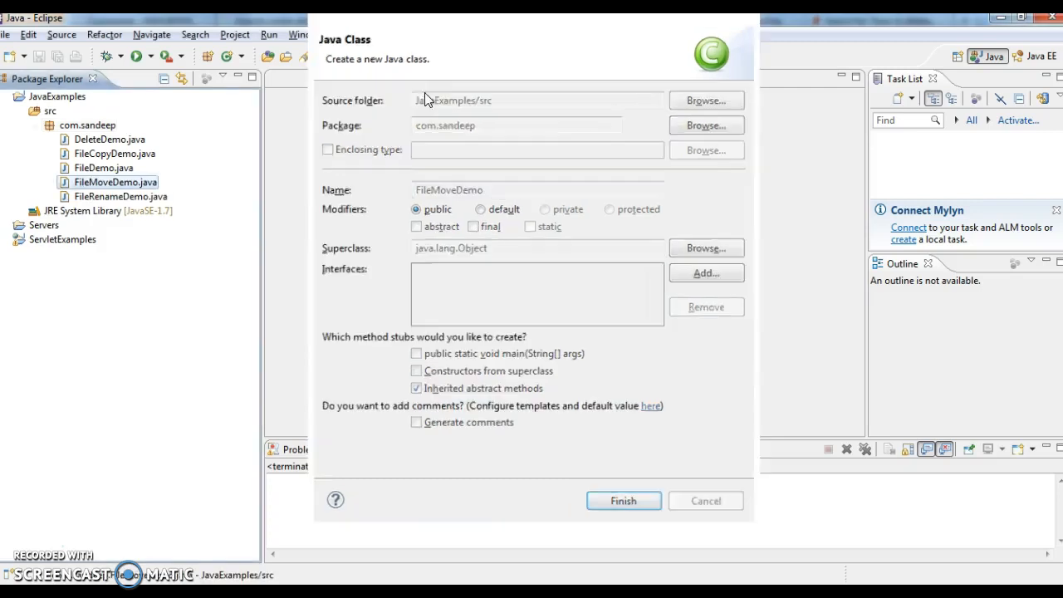
pyautogui.click(624, 500)
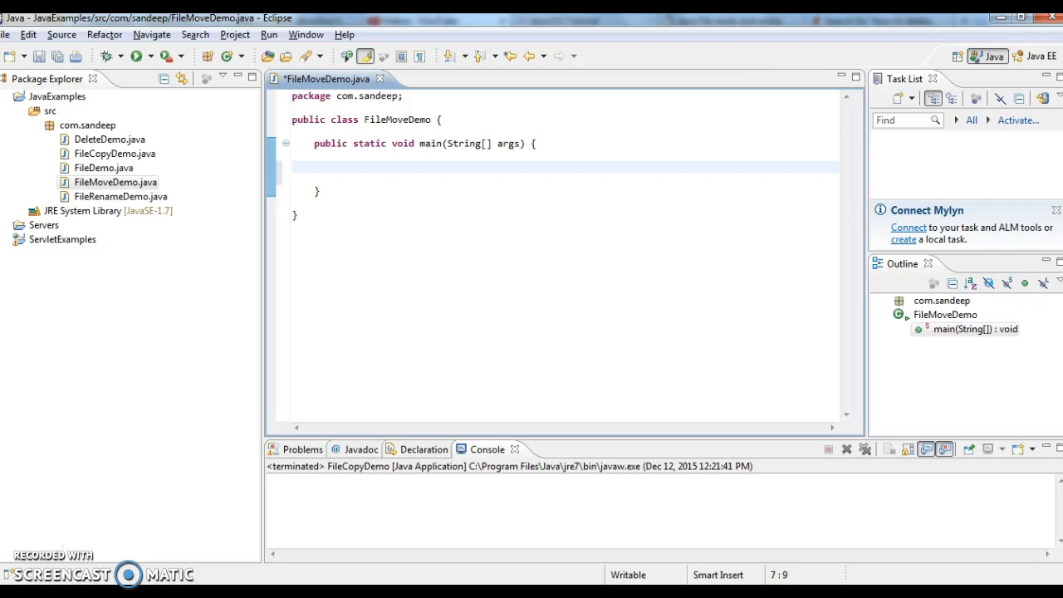
# Step: Start a File declaration with new File("F:") inside main
pyautogui.write('File file=')
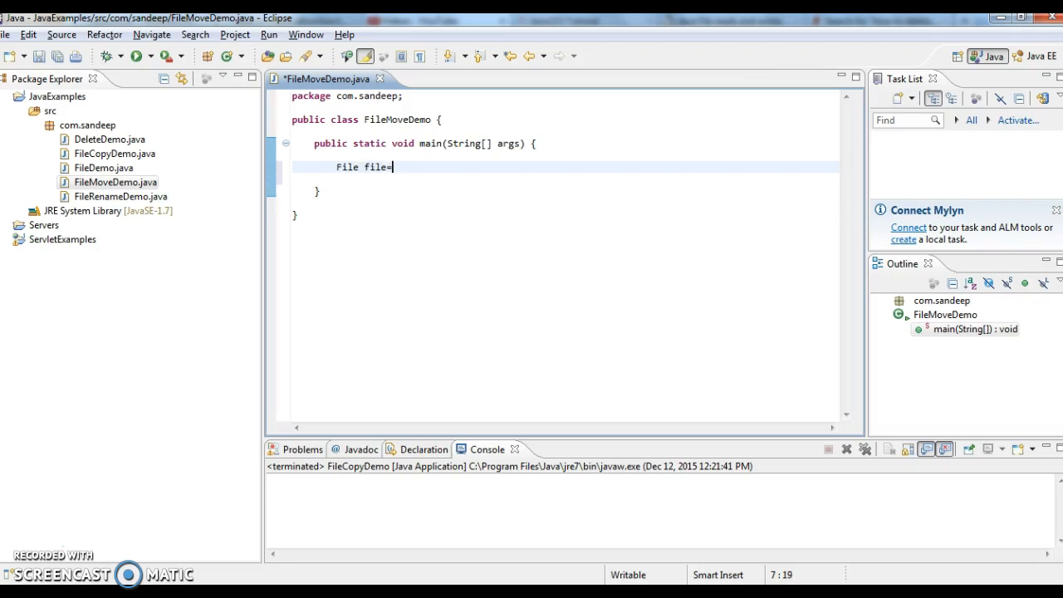
pyautogui.write('new File')
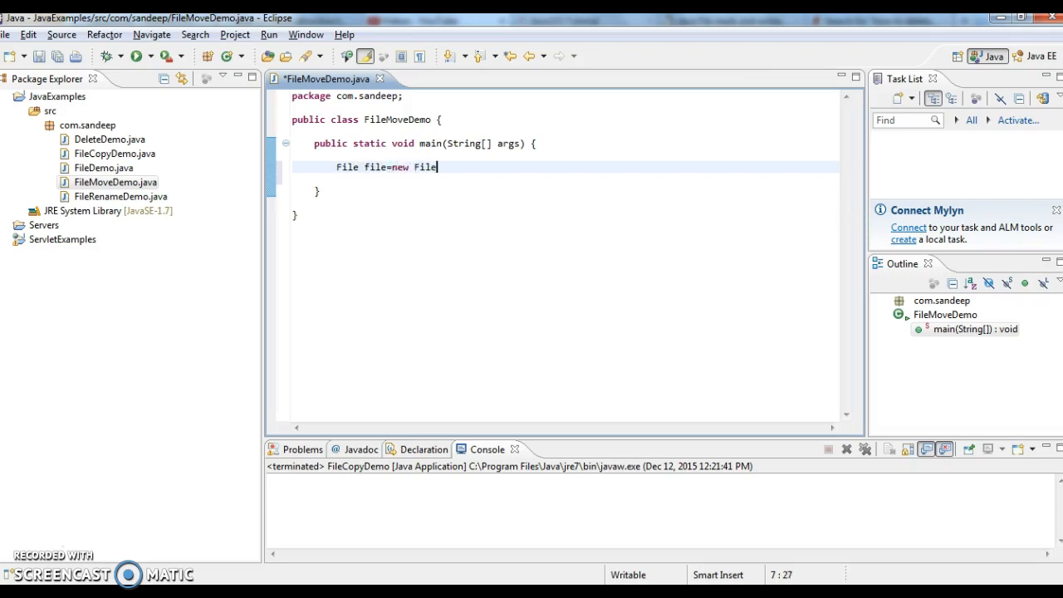
pyautogui.write('(arg0')
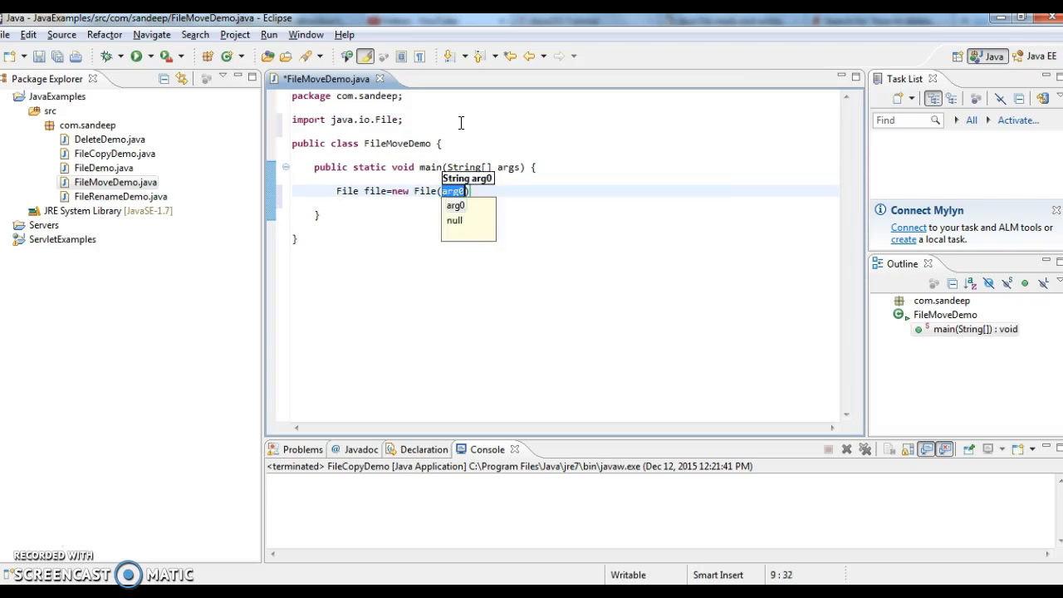
pyautogui.write('""')
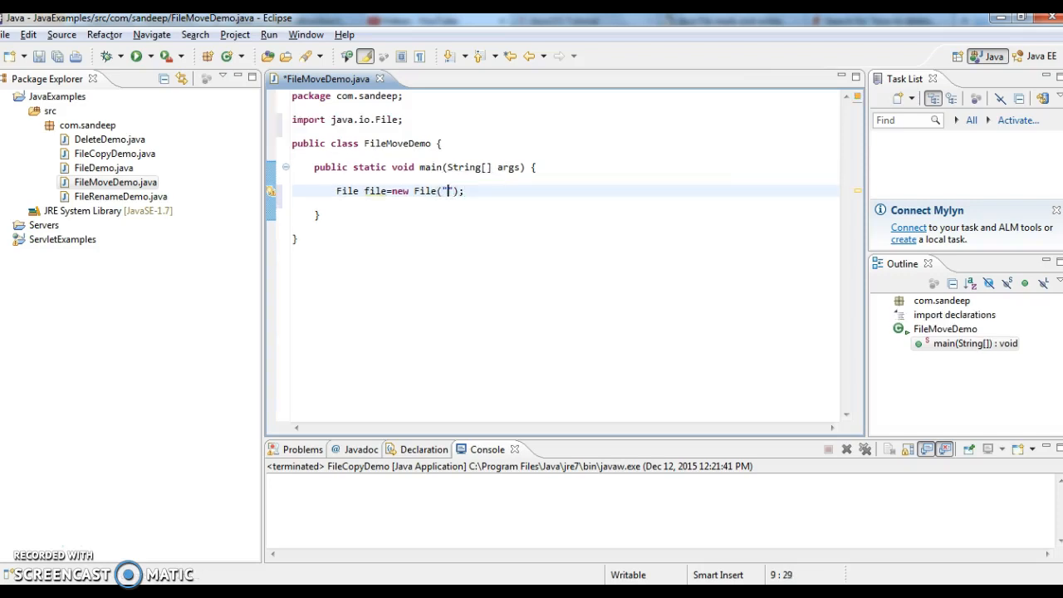
pyautogui.write('F:')
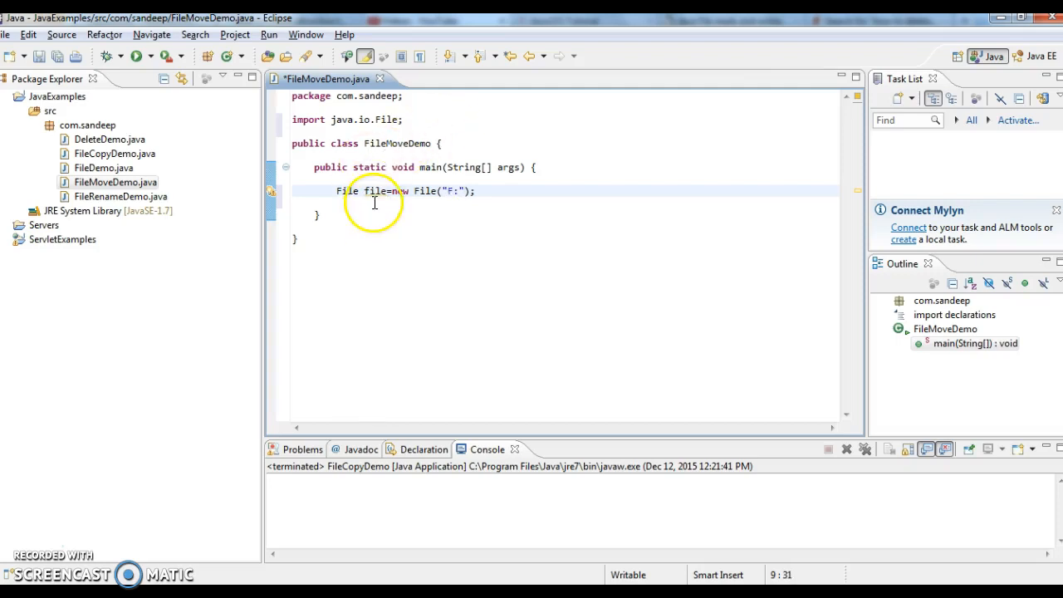
# Step: Name the variable sourceFile and set its path to F:\\def.txt
pyautogui.write('source')
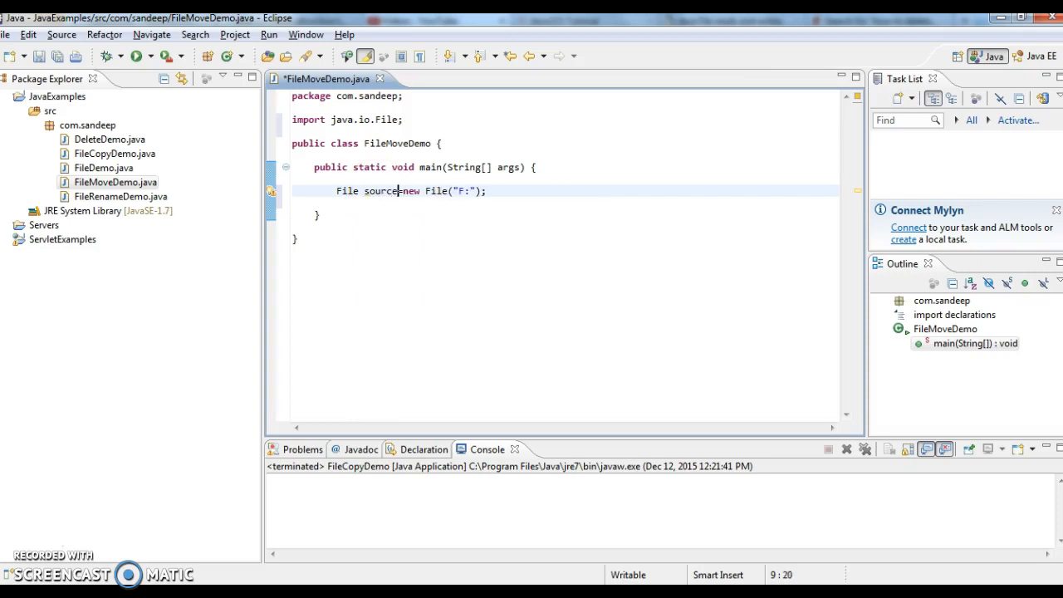
pyautogui.write('File')
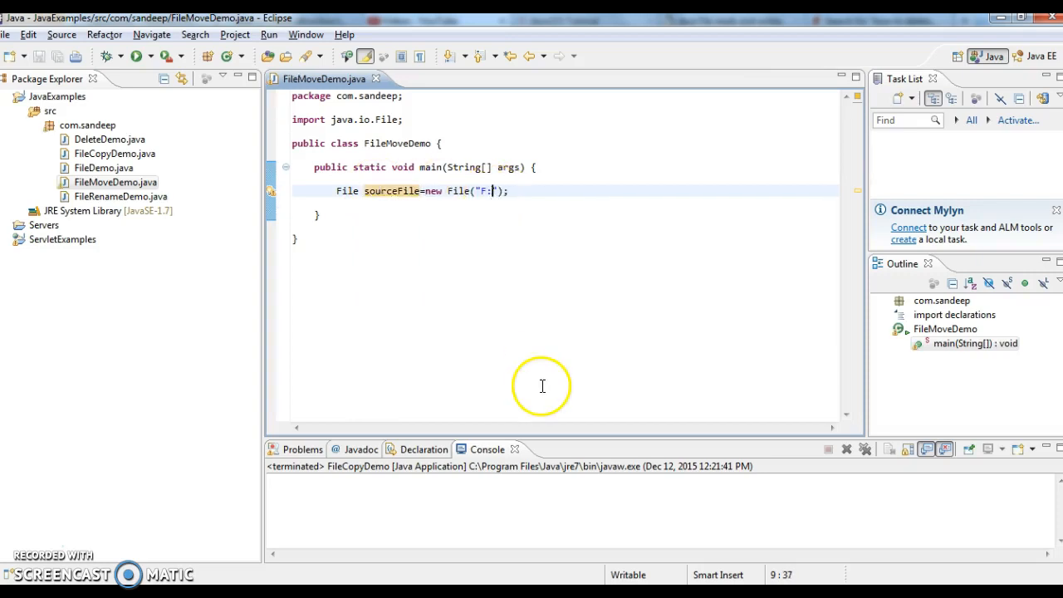
pyautogui.write('\\\\abc')
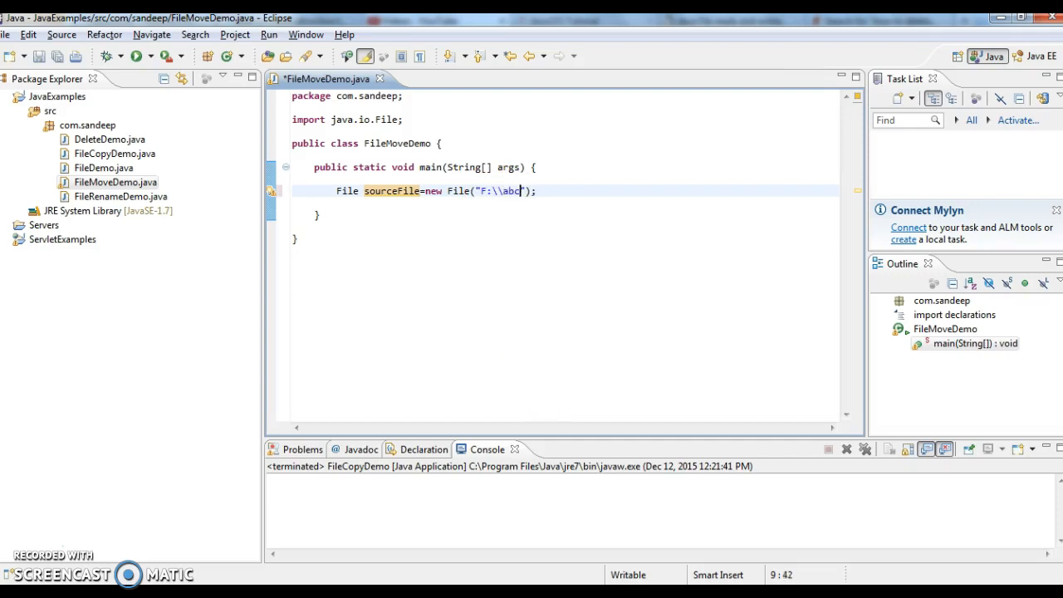
pyautogui.press('BackSpace')
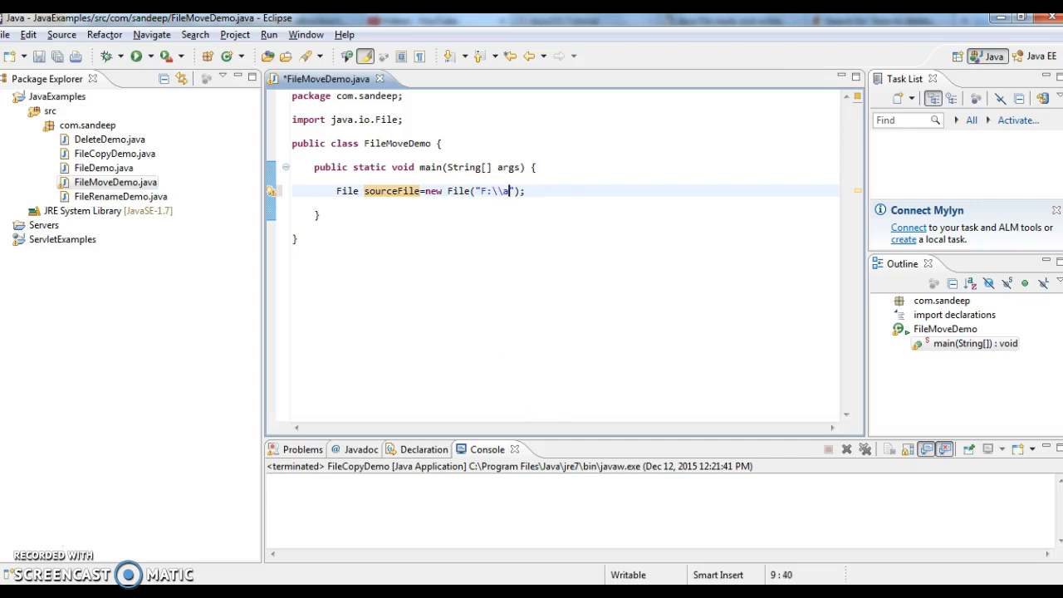
pyautogui.write('def.txt')
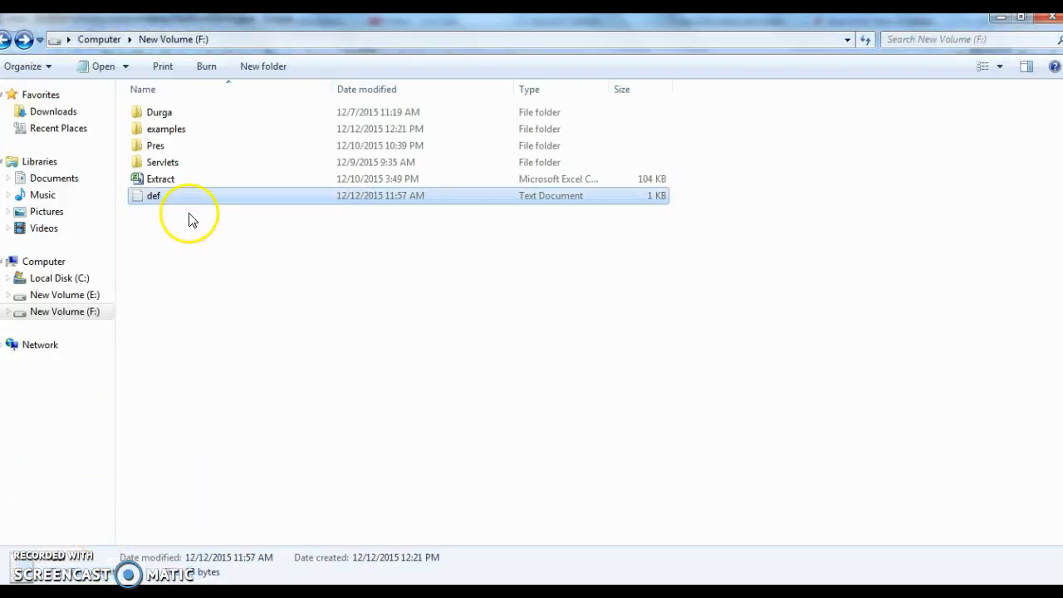
pyautogui.moveTo(199, 207)
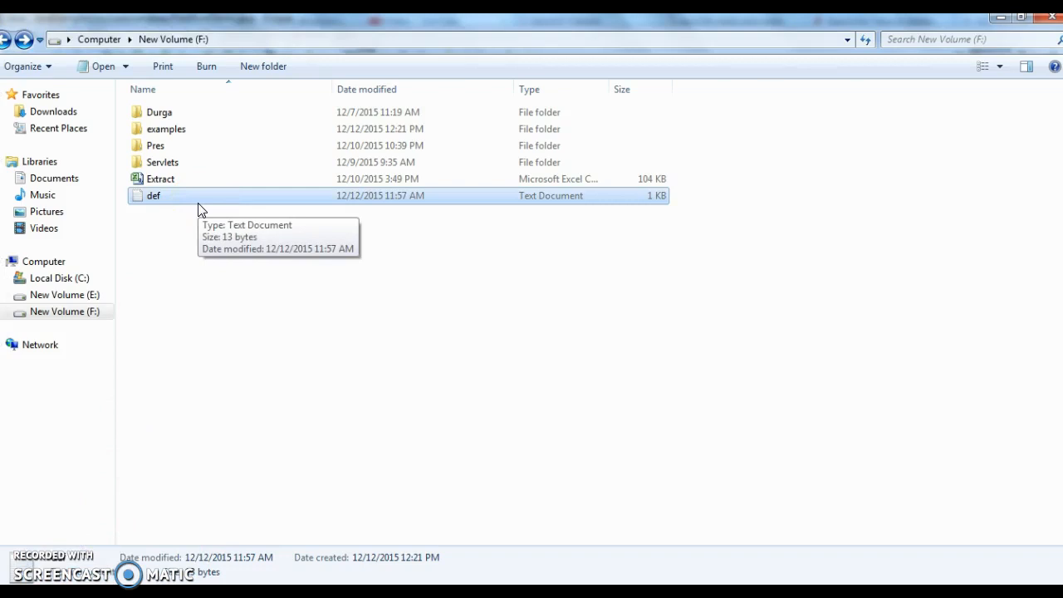
pyautogui.moveTo(207, 204)
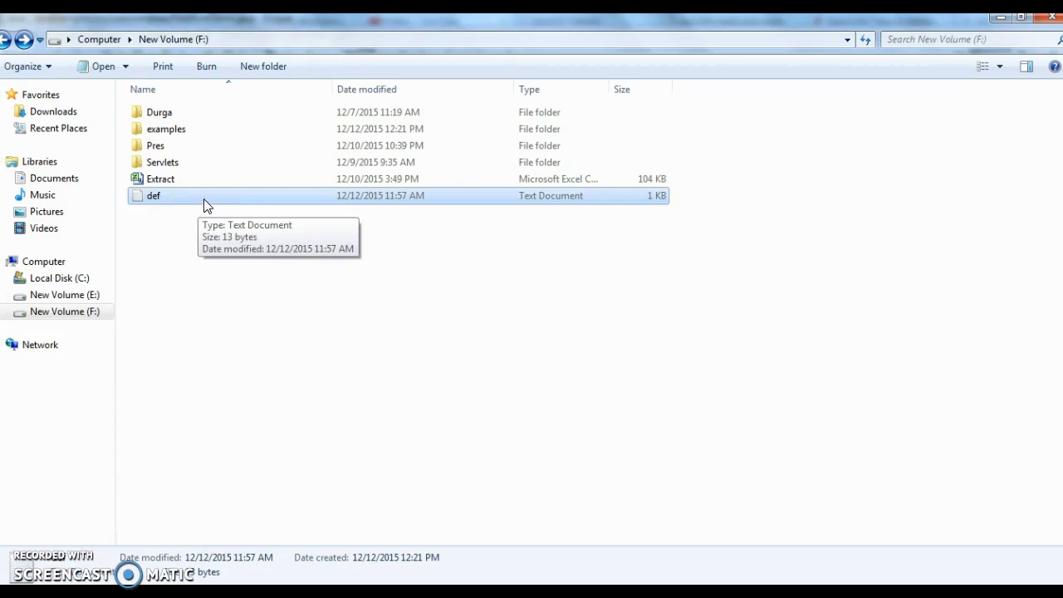
# Step: Confirm def on drive F: is a text file, then return to Eclipse
pyautogui.rightClick(154, 195)
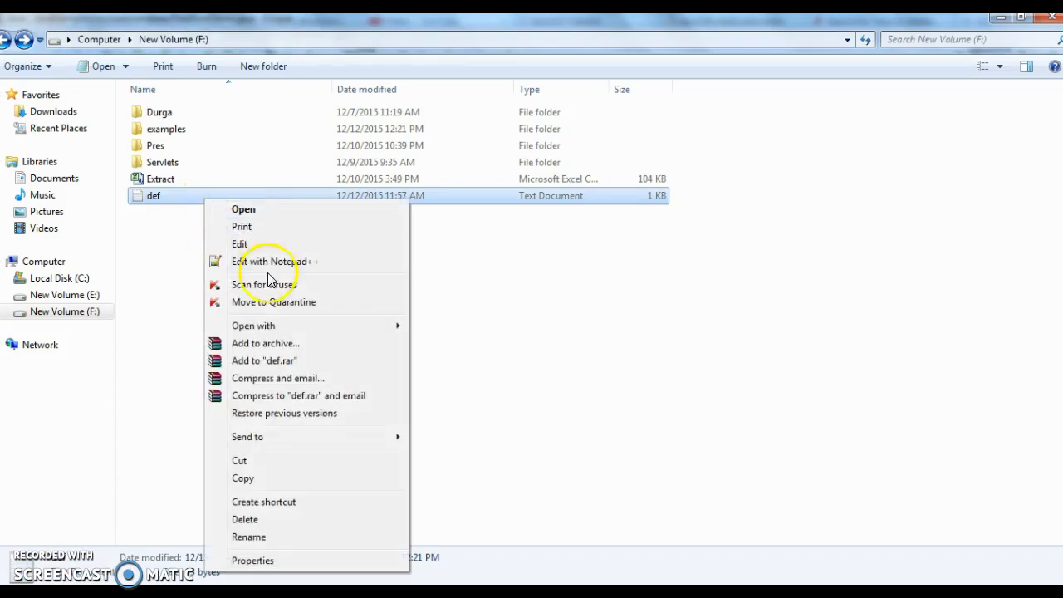
pyautogui.click(274, 262)
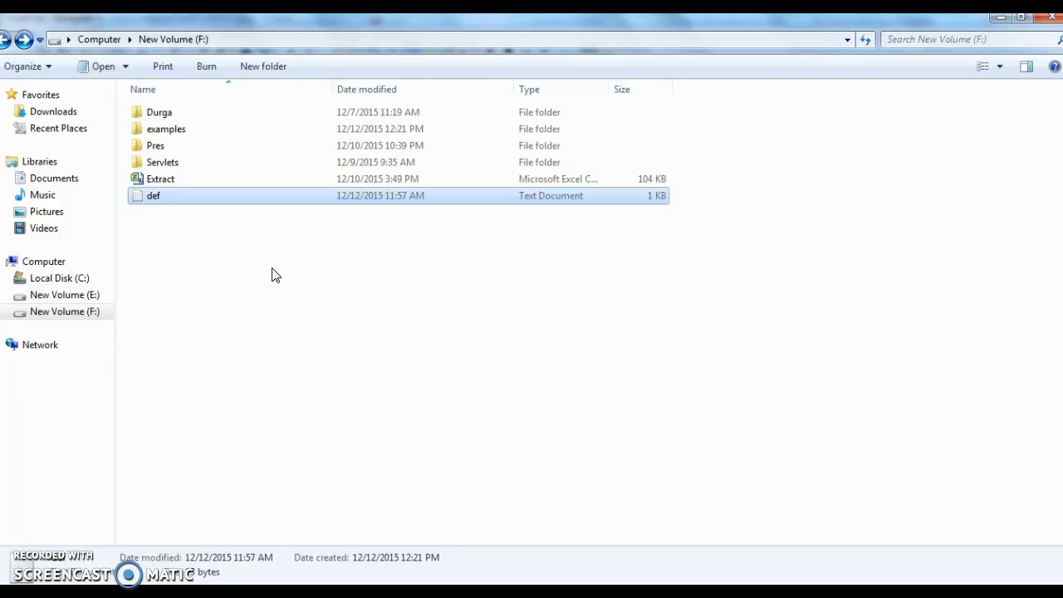
pyautogui.moveTo(426, 528)
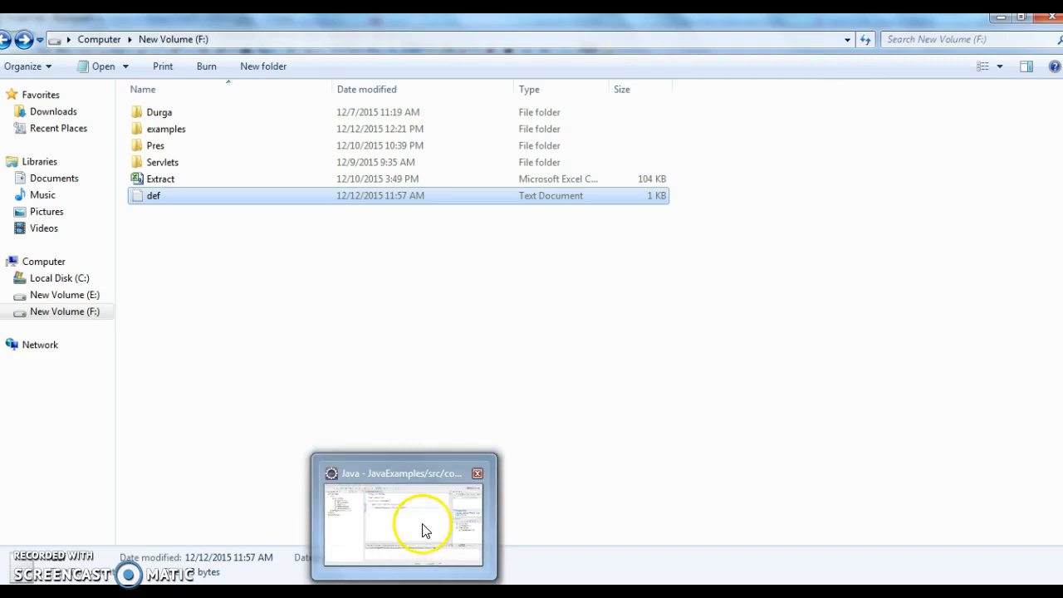
pyautogui.click(425, 529)
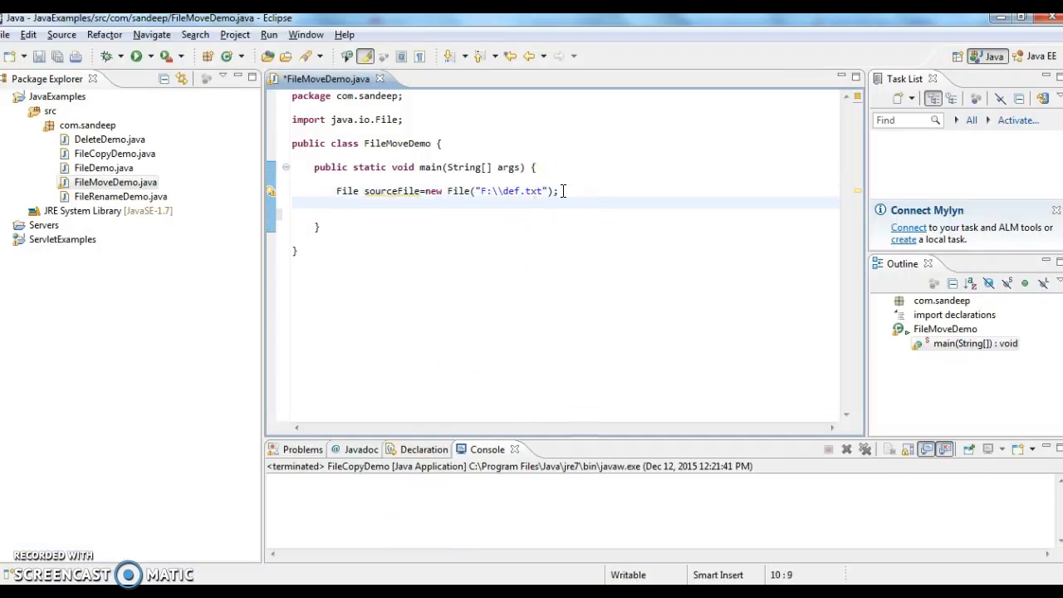
# Step: Type File destinationFile=new File() on the line below sourceFile
pyautogui.write('File destin')
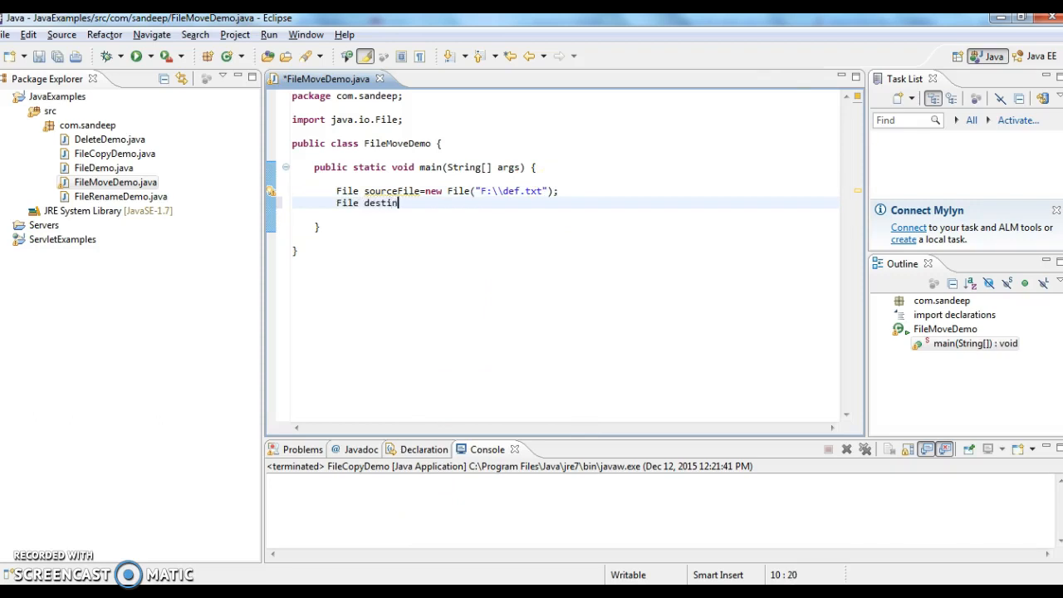
pyautogui.write('ationFile=new')
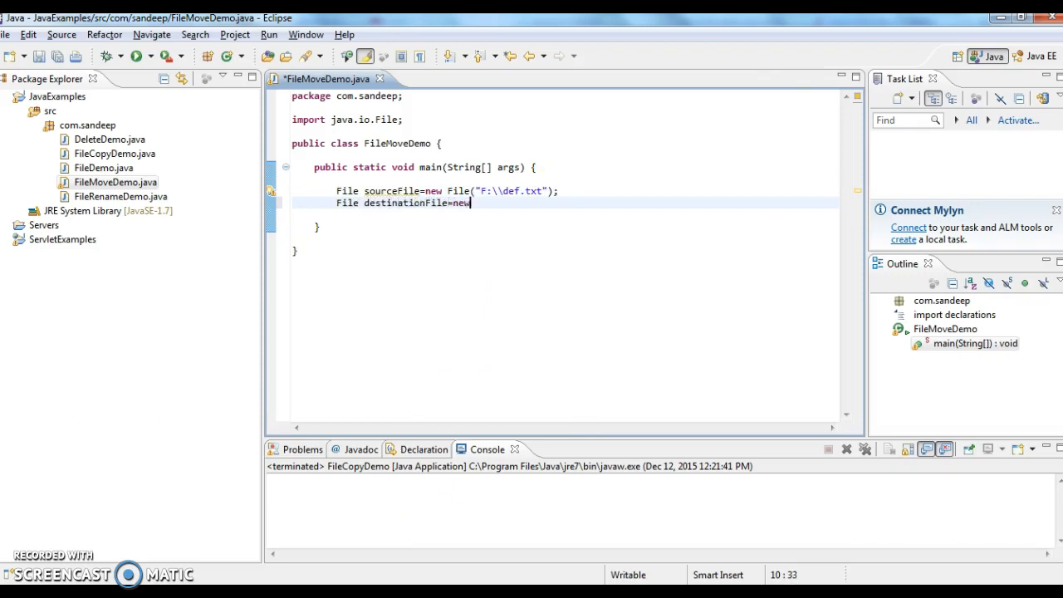
pyautogui.write('File()')
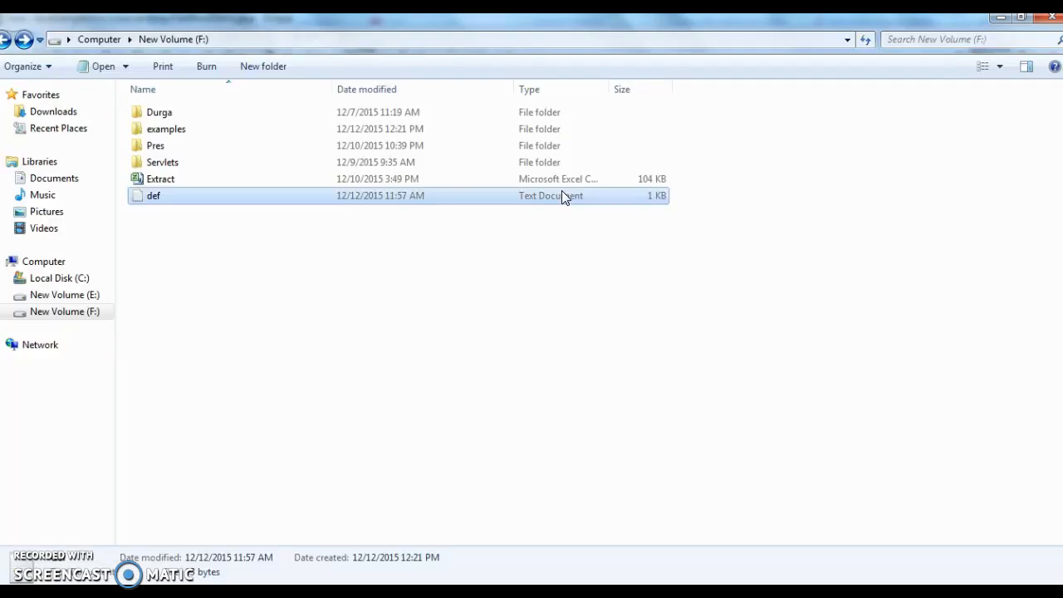
pyautogui.moveTo(251, 207)
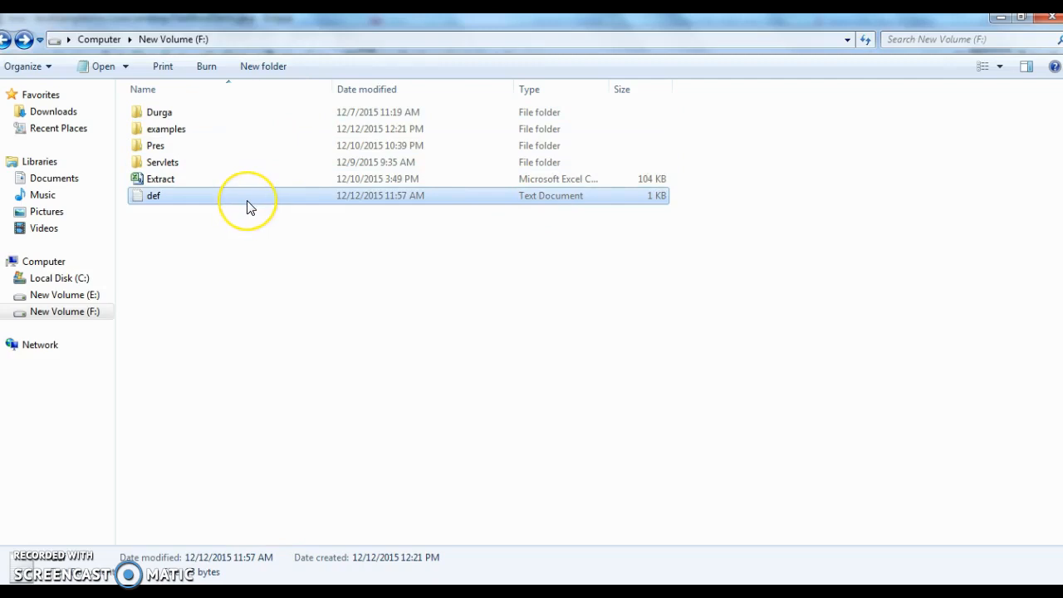
pyautogui.moveTo(243, 169)
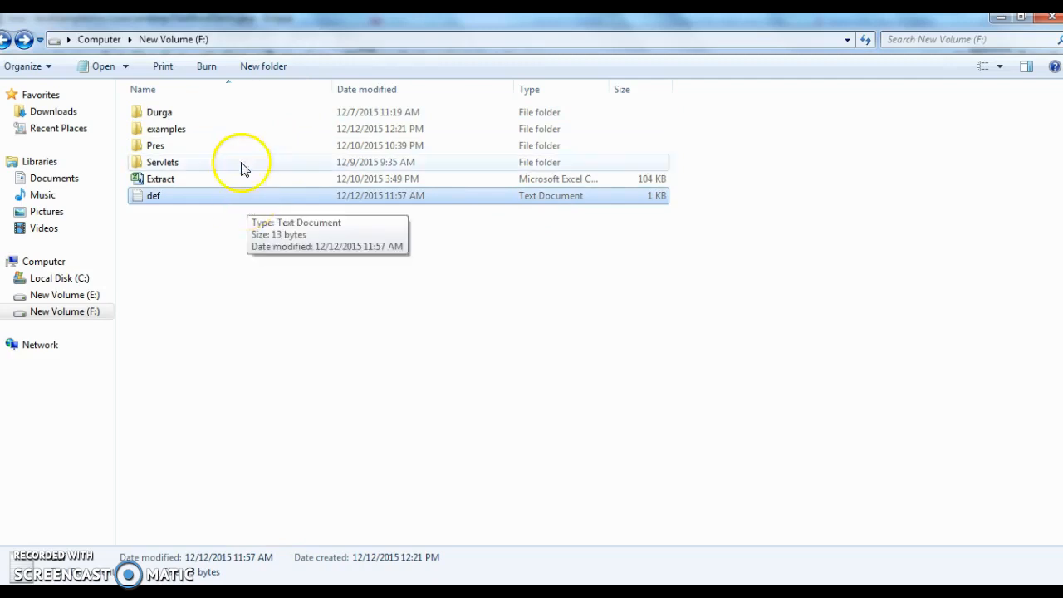
pyautogui.moveTo(241, 137)
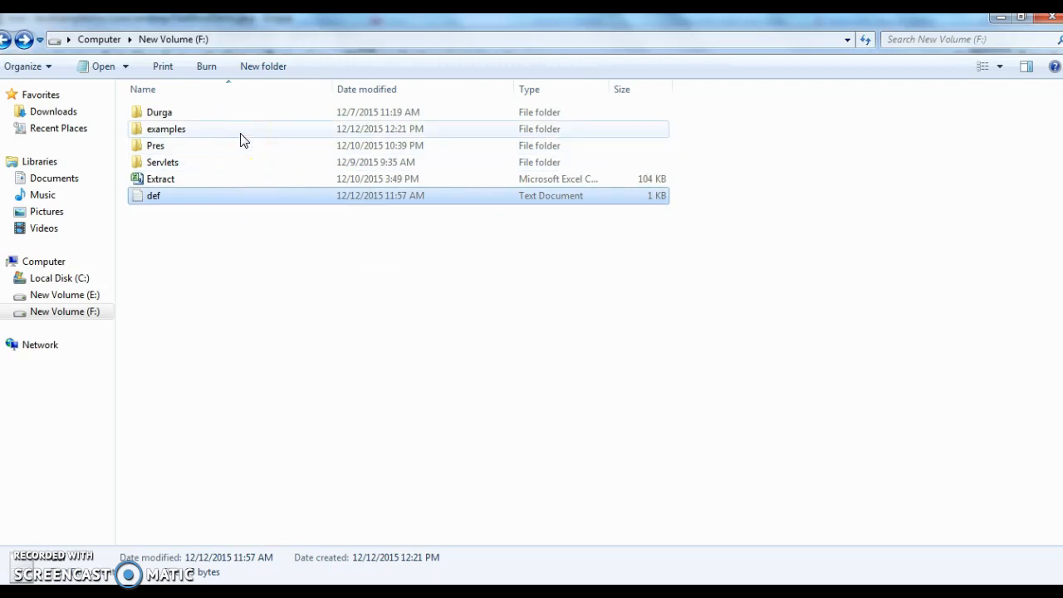
# Step: Open F:\examples in Explorer and see that it is empty
pyautogui.doubleClick(165, 128)
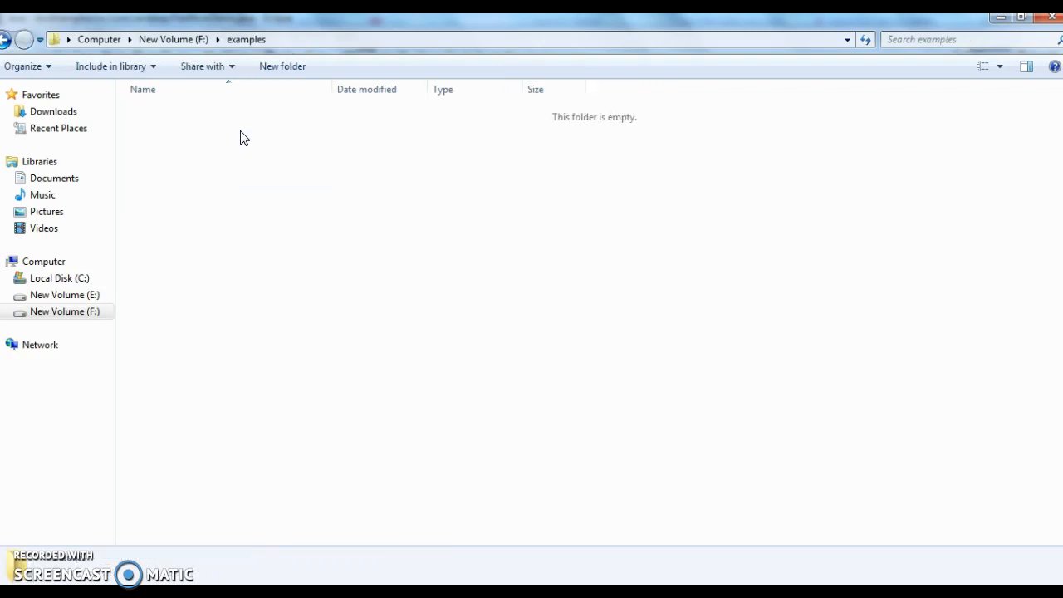
pyautogui.moveTo(353, 106)
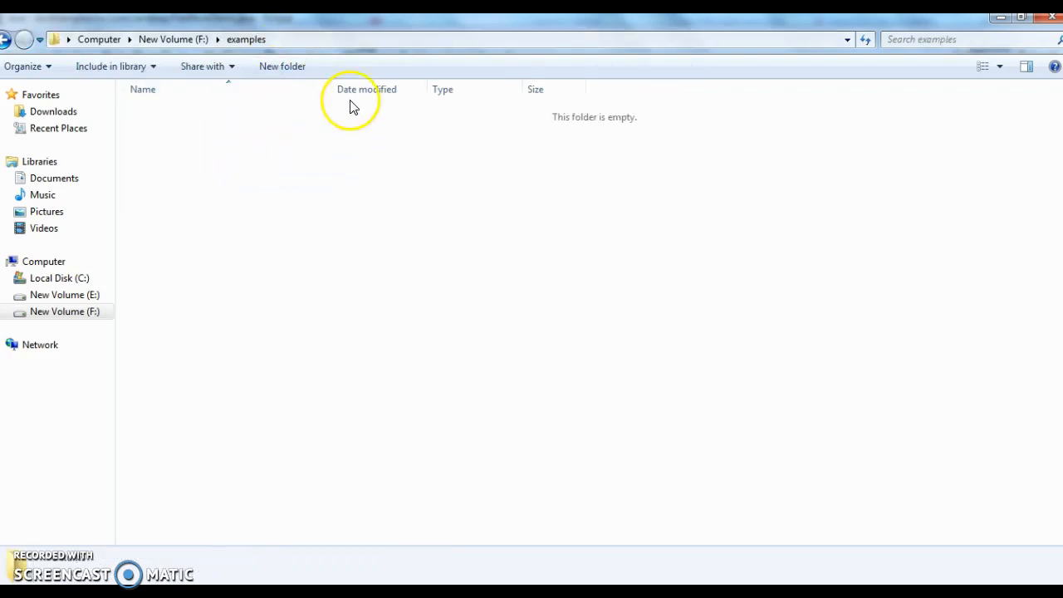
pyautogui.moveTo(295, 131)
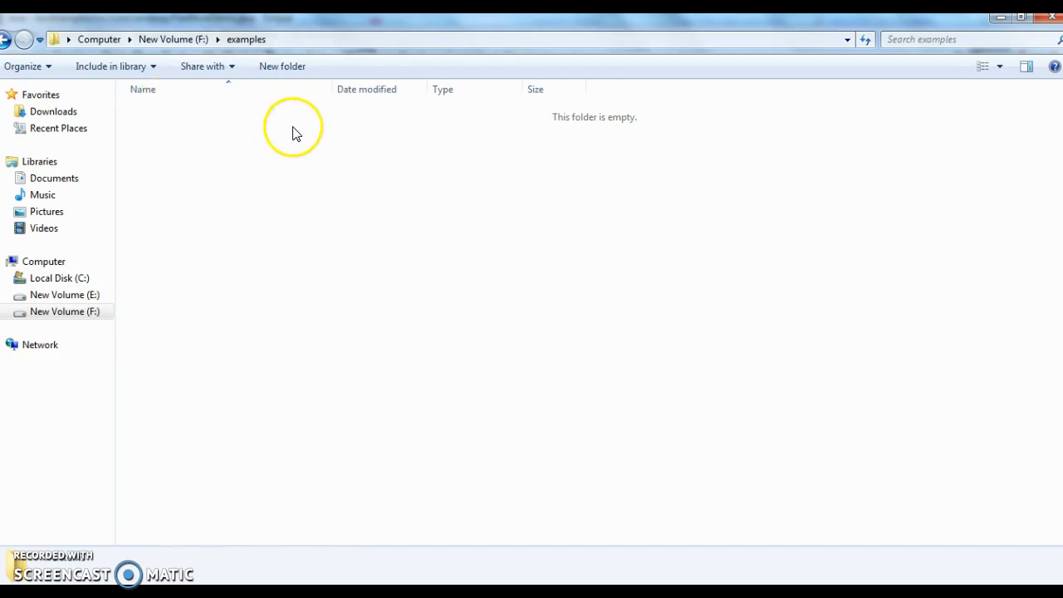
pyautogui.moveTo(299, 46)
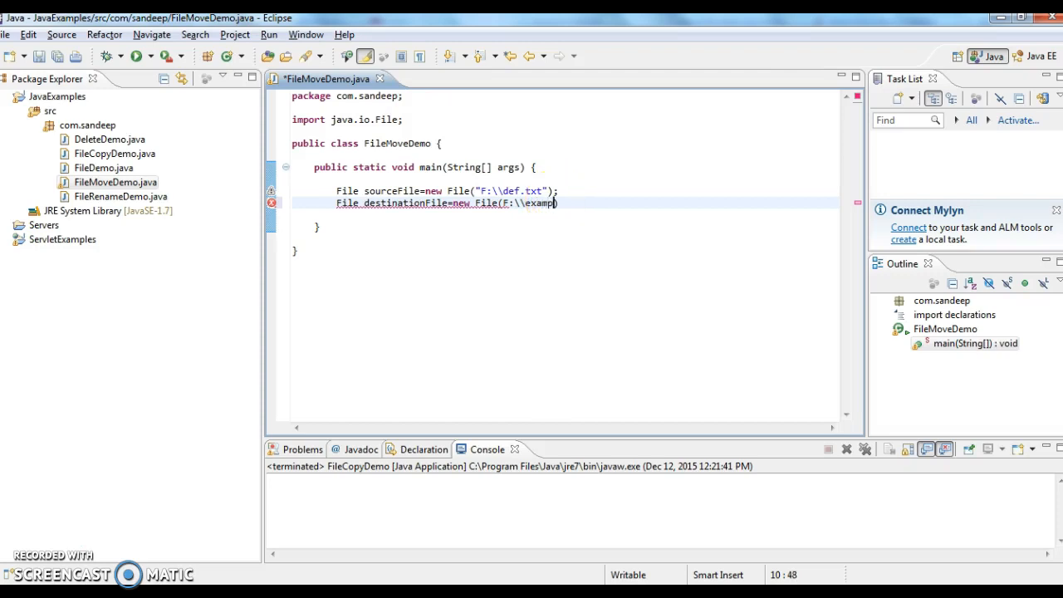
# Step: Finish destinationFile as F:\\examples\\def.txt and add a new line
pyautogui.write('les:')
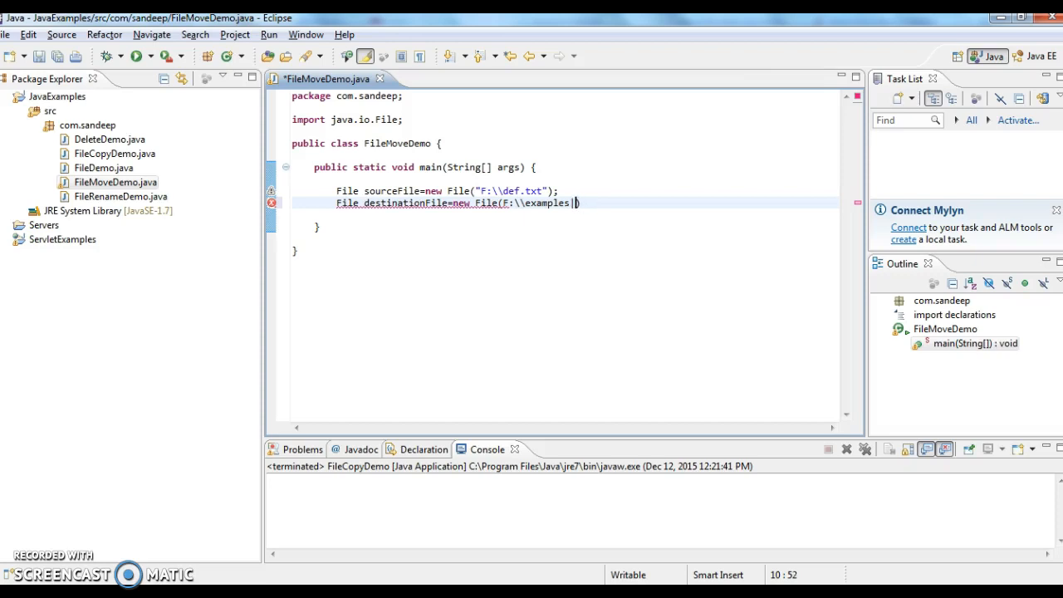
pyautogui.write('\\\\')
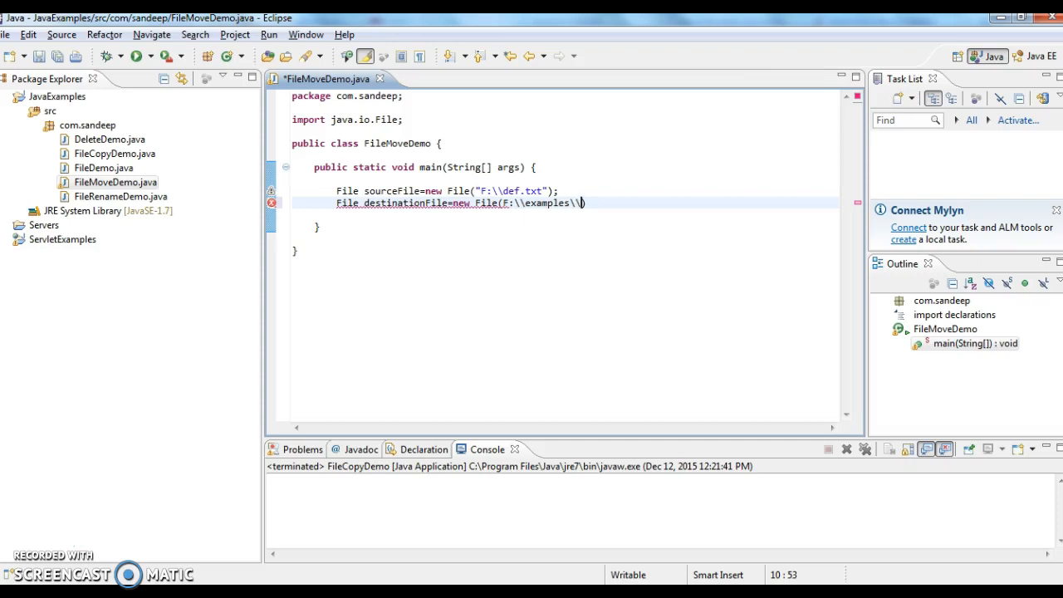
pyautogui.write('def.txt"')
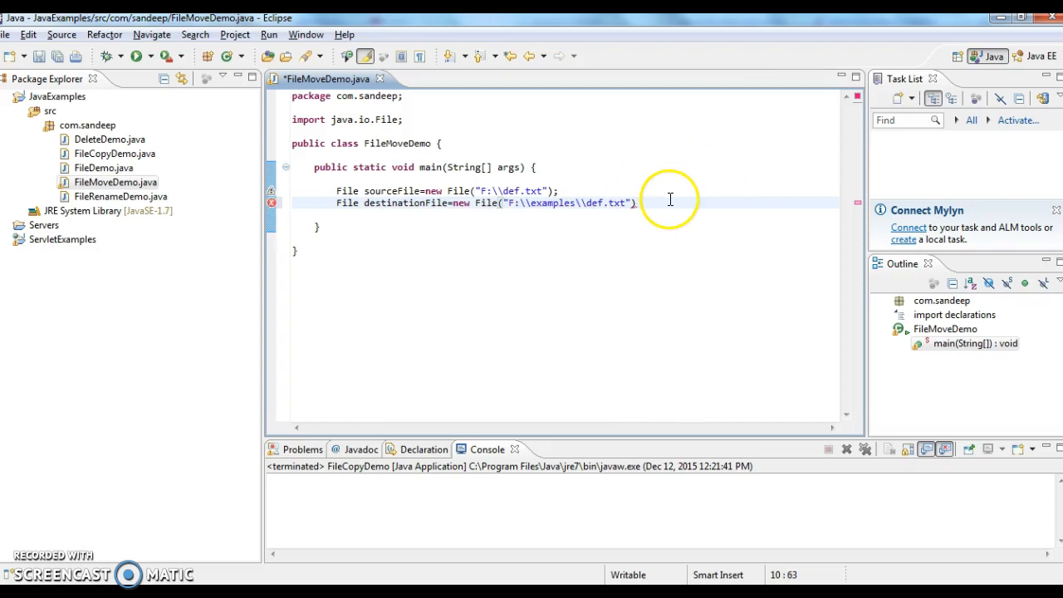
pyautogui.write(';')
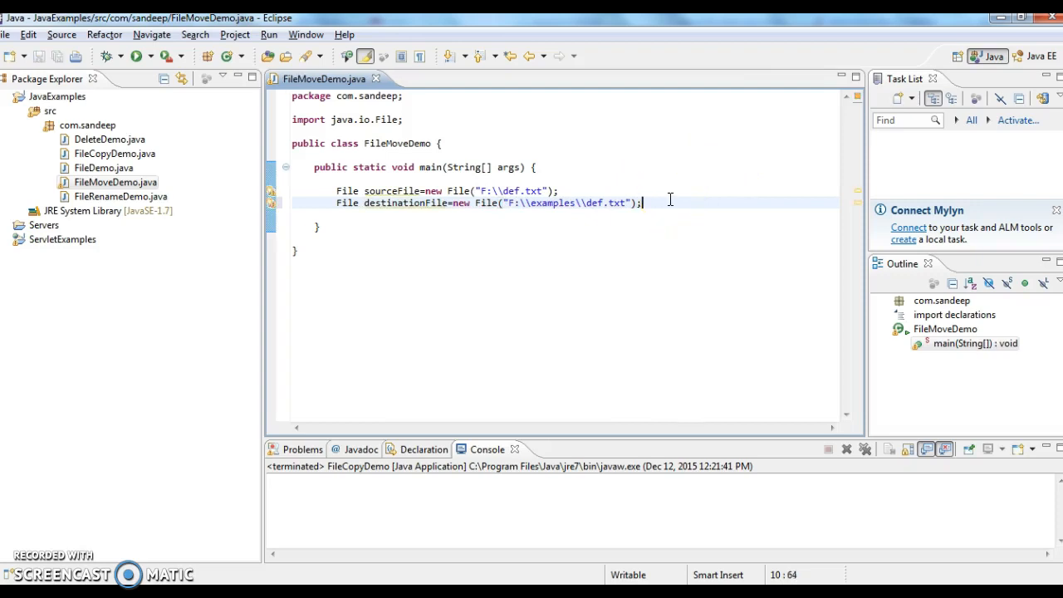
pyautogui.press('Enter')
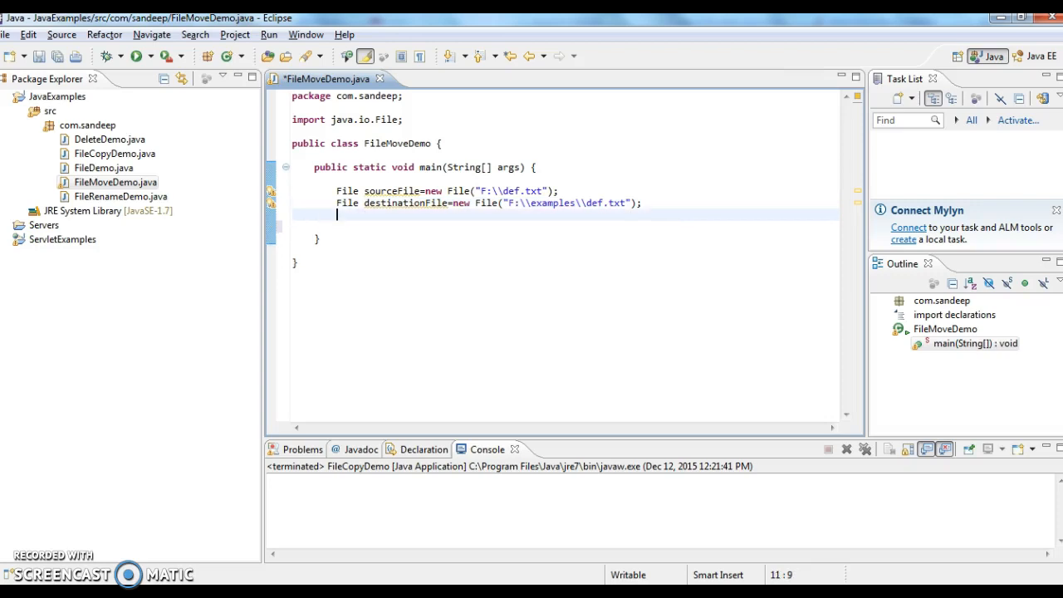
# Step: Insert a Files.copy(Path, Path, CopyOption...) call and clear its placeholder arguments
pyautogui.write('Files')
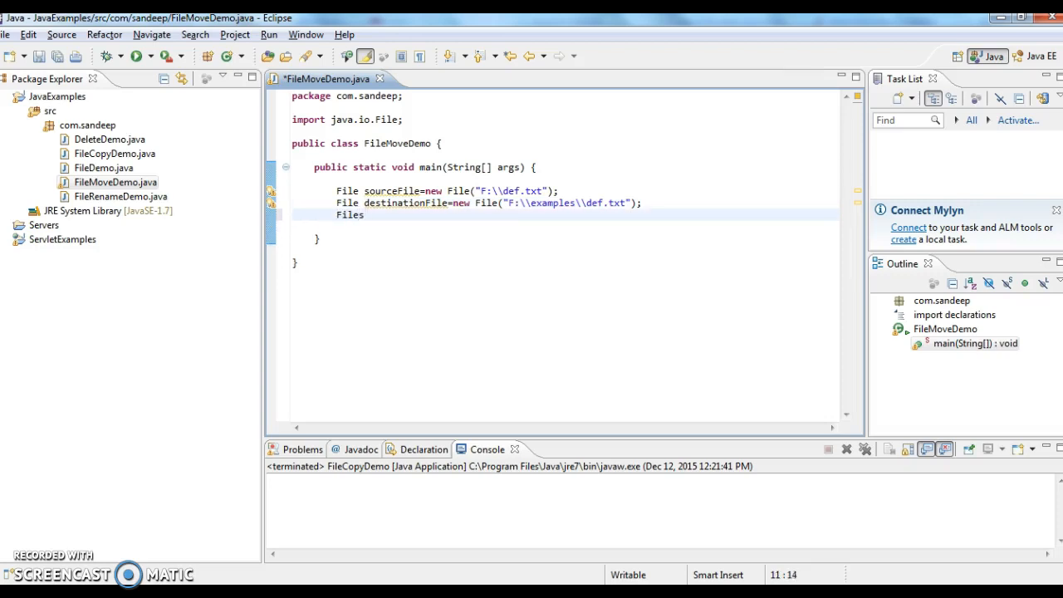
pyautogui.write('.cop')
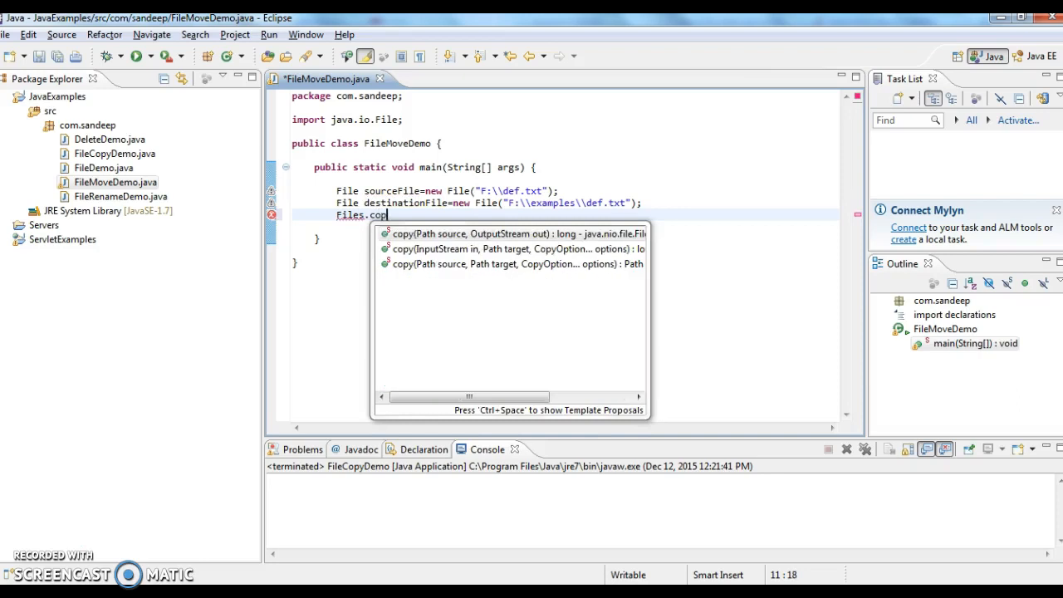
pyautogui.click(505, 232)
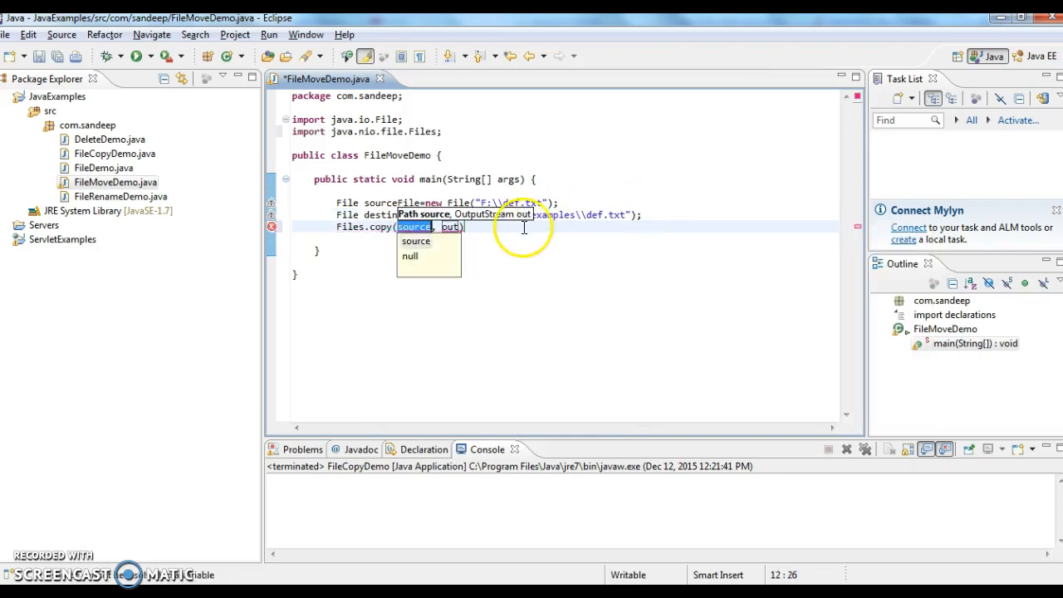
pyautogui.write('ou')
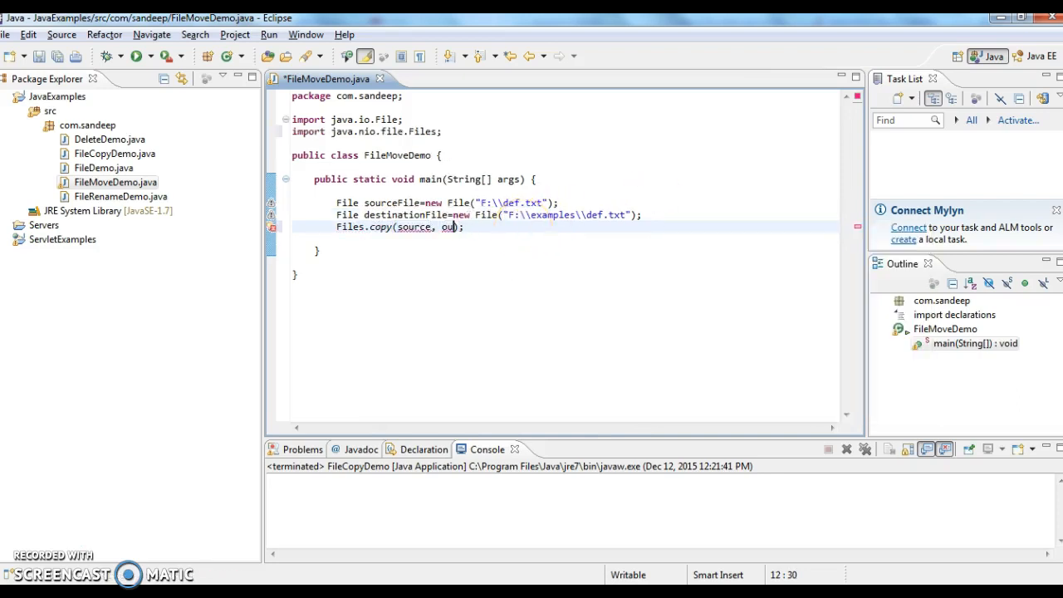
pyautogui.press('BackSpace')
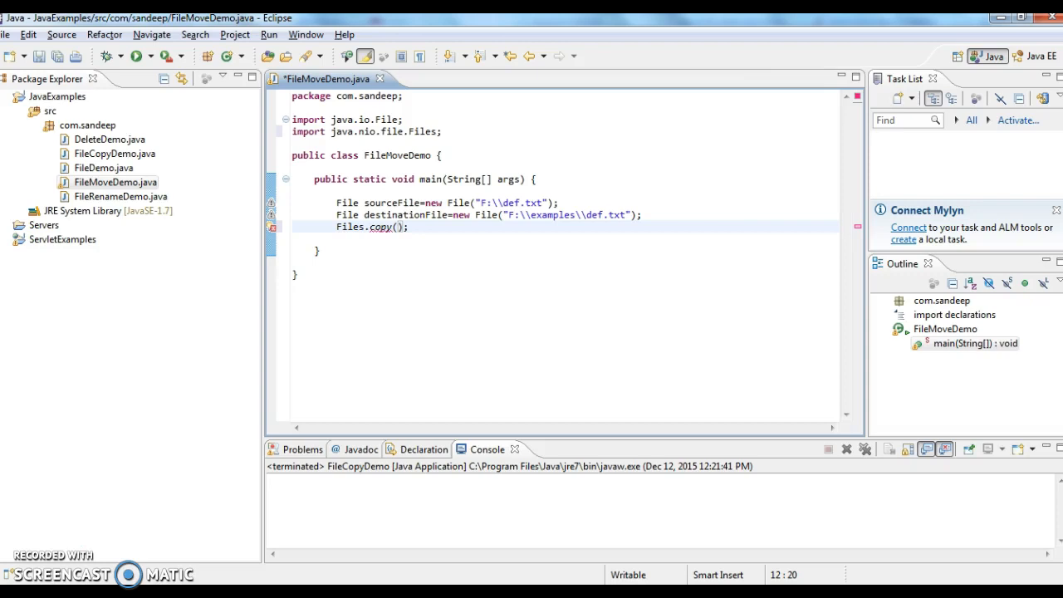
# Step: Pass sourceFile.toPath() and destinationFile.toPath() as the copy arguments
pyautogui.write('sour')
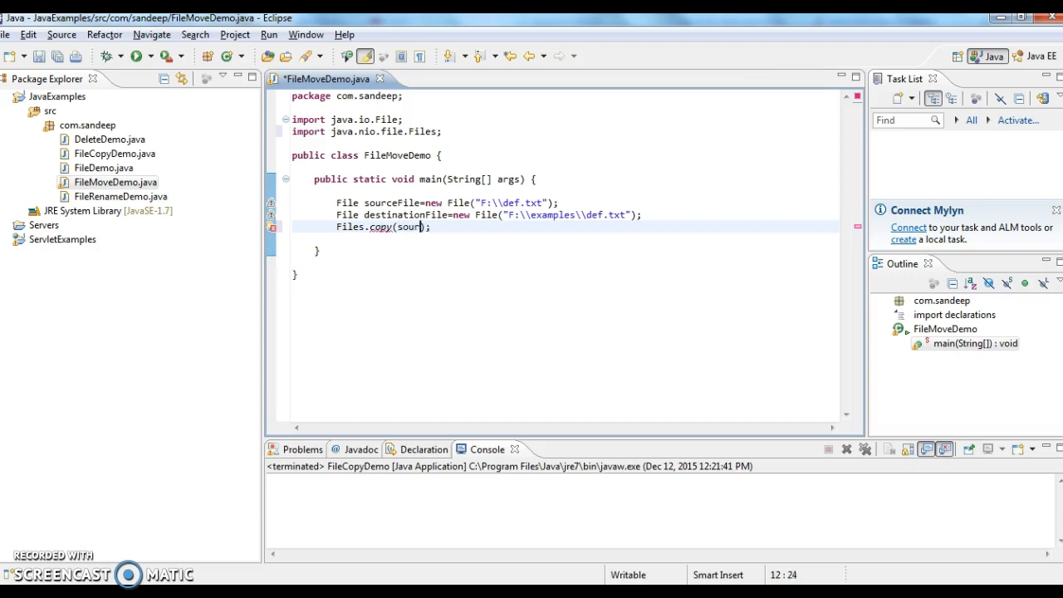
pyautogui.write('ceFile')
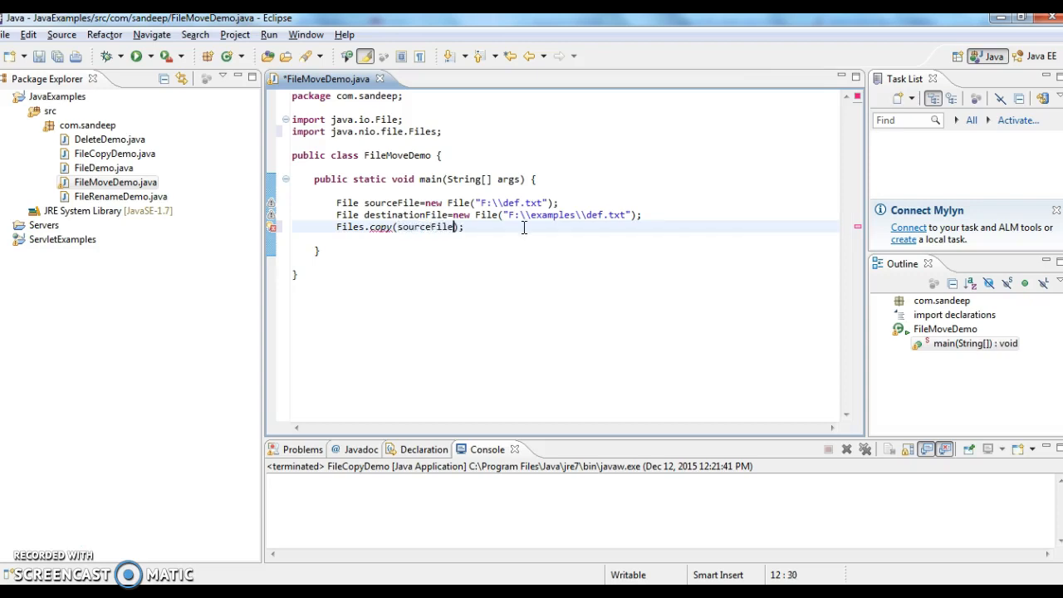
pyautogui.write('.t')
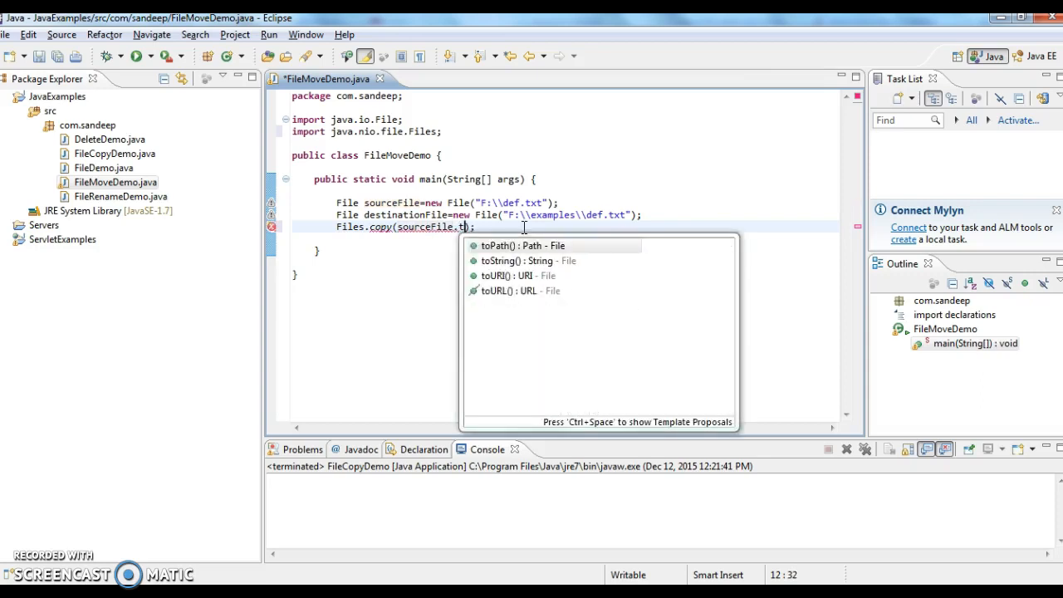
pyautogui.click(523, 245)
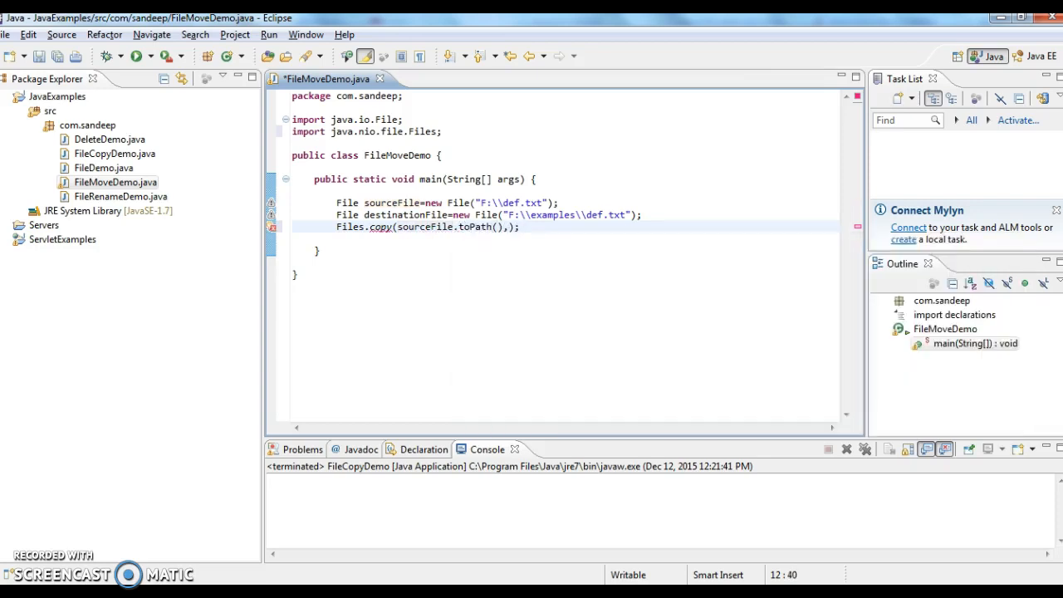
pyautogui.write('d')
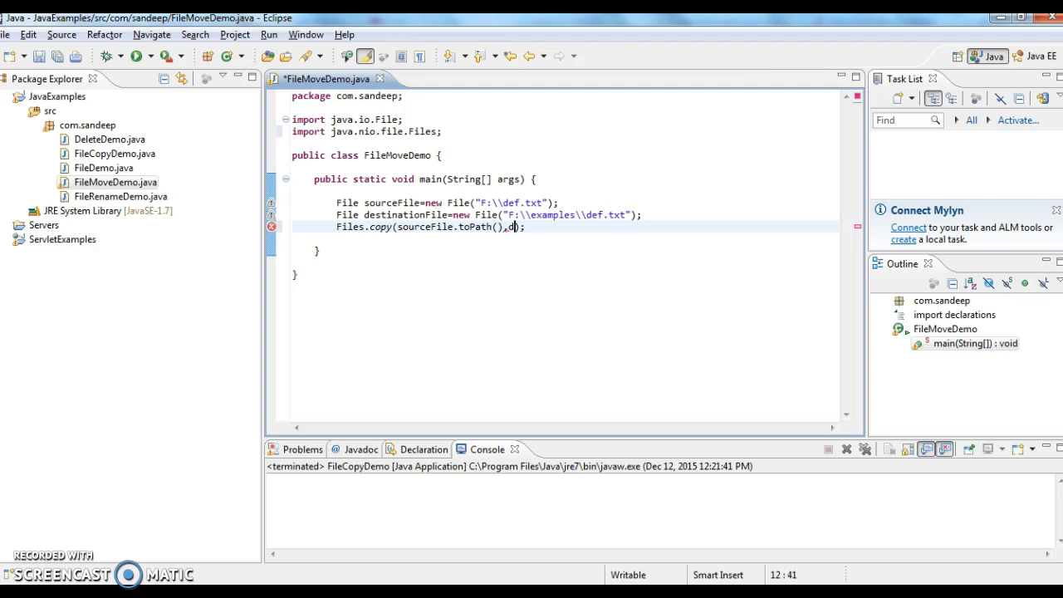
pyautogui.write('estinationFile.toPath(),')
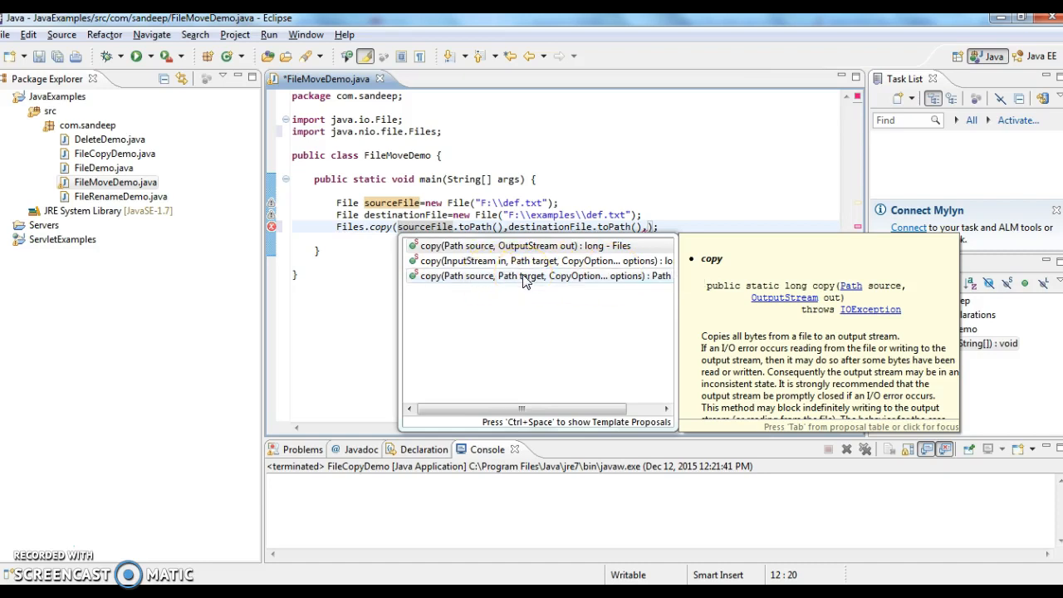
pyautogui.moveTo(573, 275)
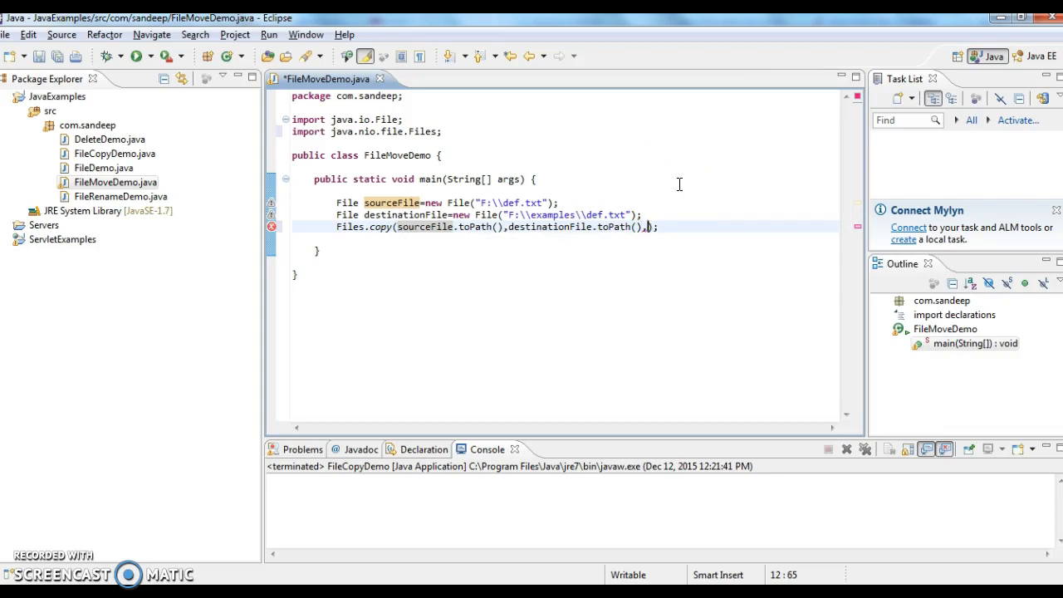
# Step: Add StandardCopyOption.REPLACE_EXISTING as the third Files.copy argument, importing StandardCopyOption
pyautogui.write('stand')
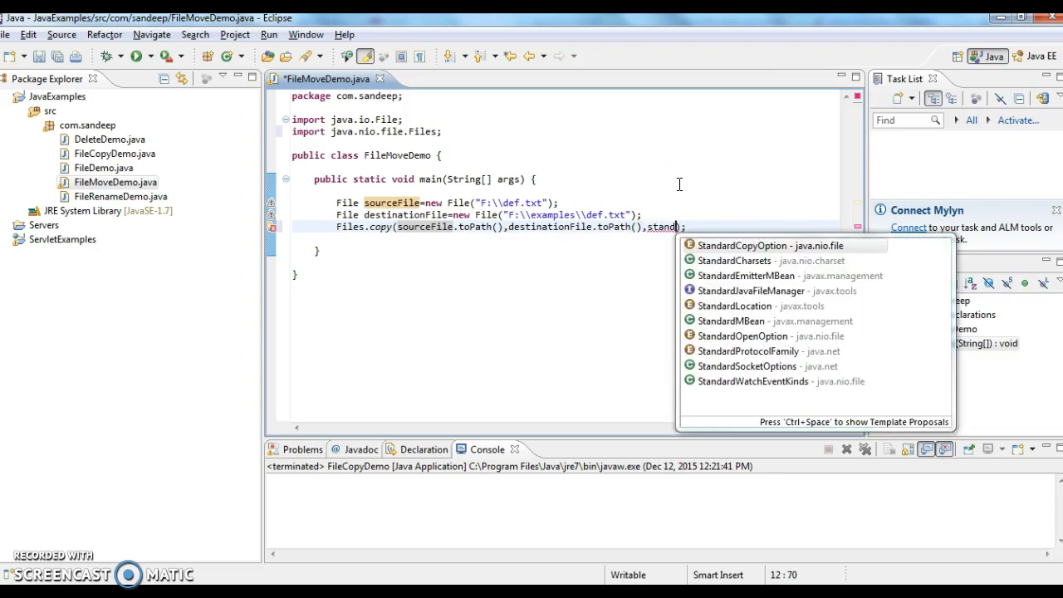
pyautogui.click(743, 245)
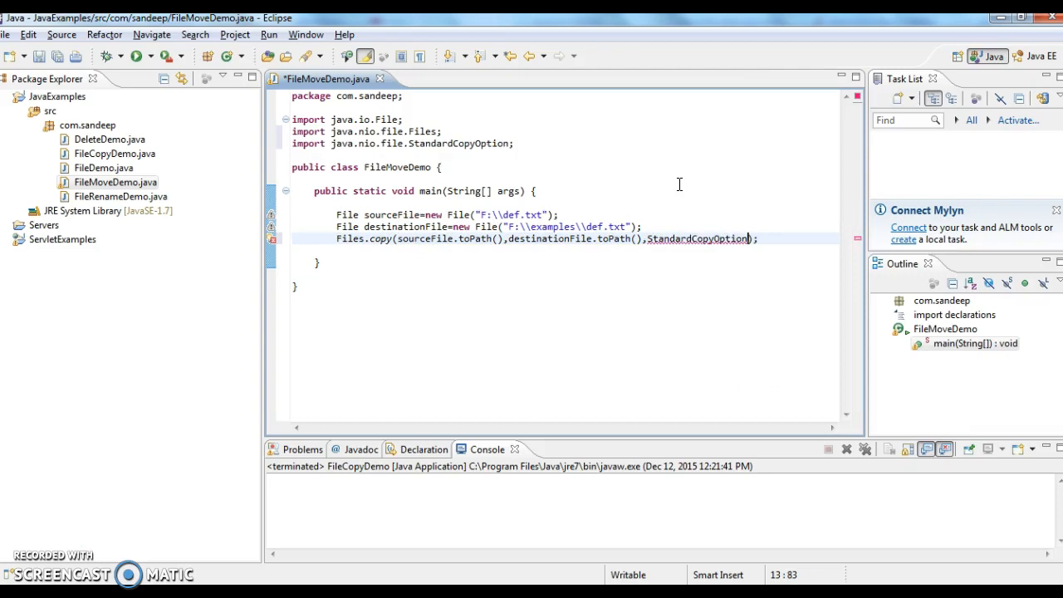
pyautogui.write('.')
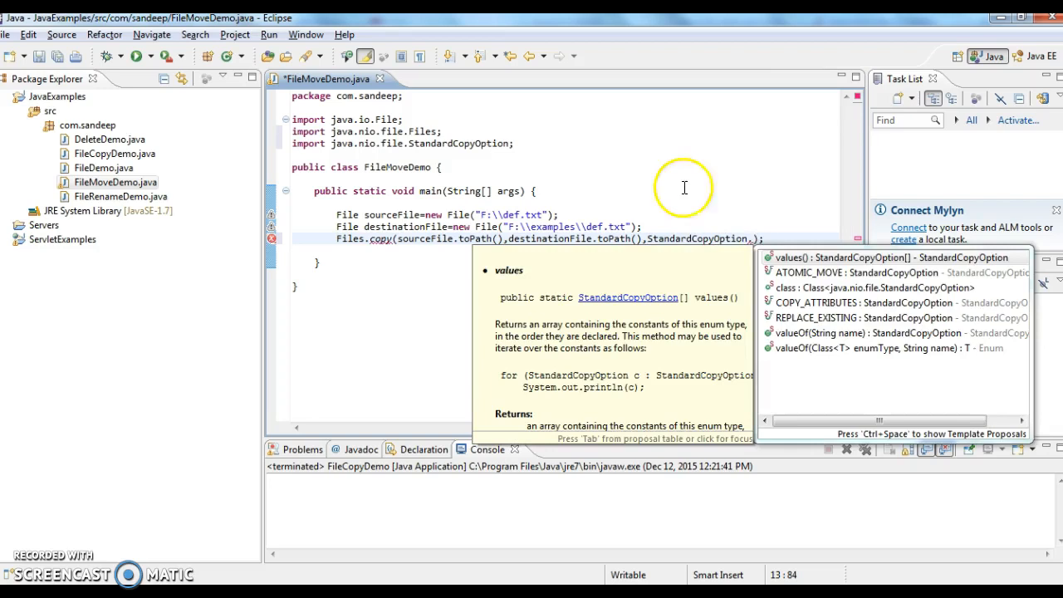
pyautogui.click(840, 318)
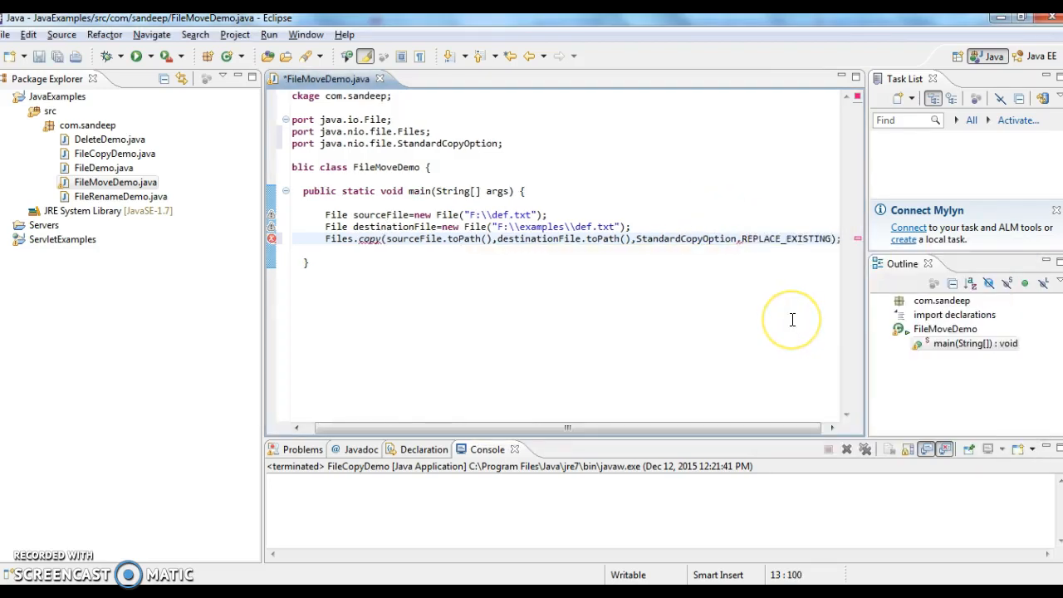
pyautogui.doubleClick(783, 239)
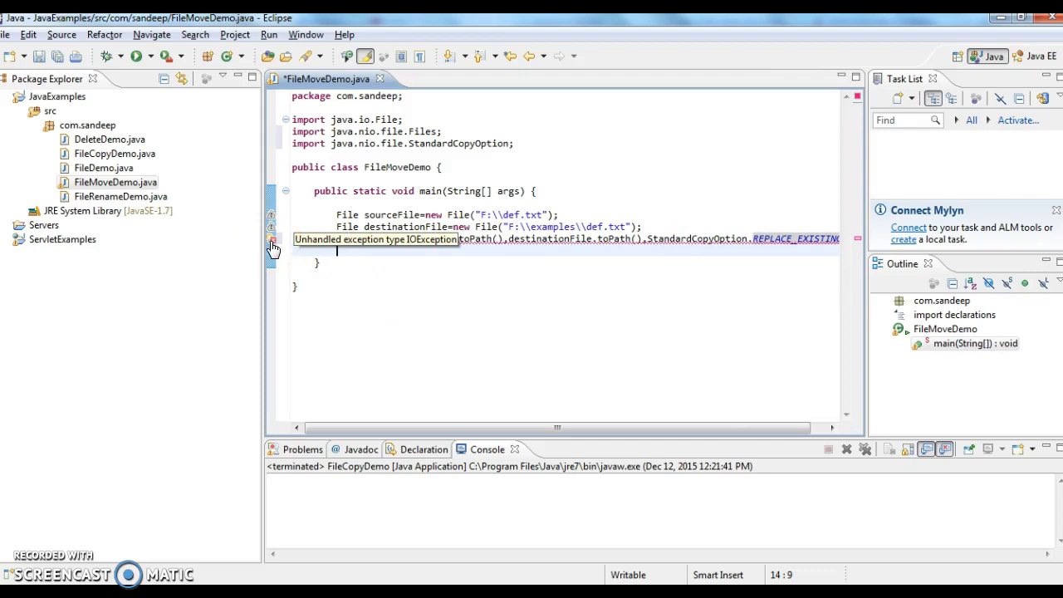
# Step: Surround the Files.copy call with try/catch for IOException
pyautogui.rightClick(273, 241)
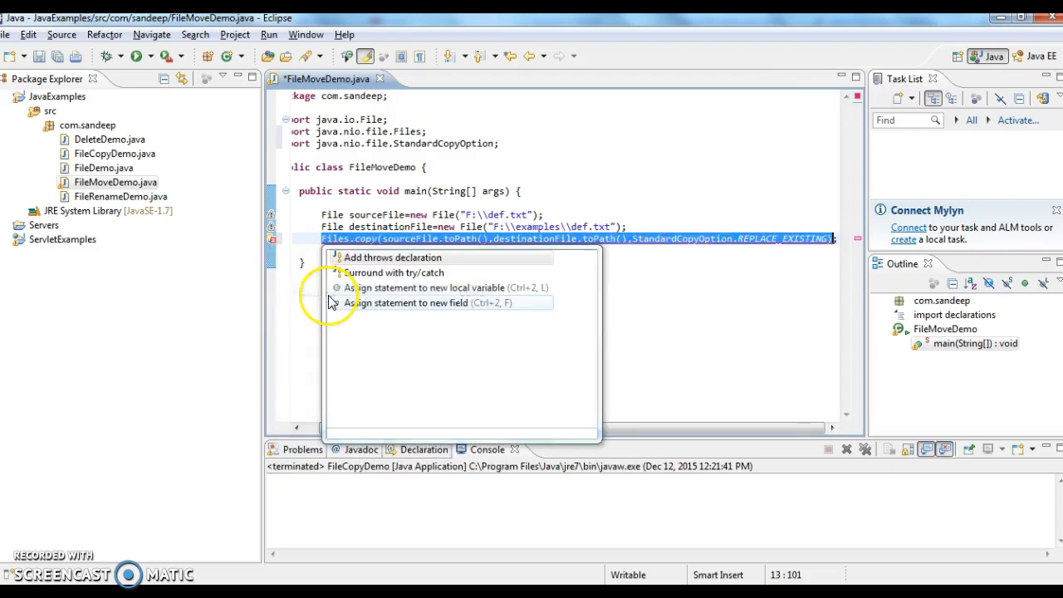
pyautogui.click(391, 272)
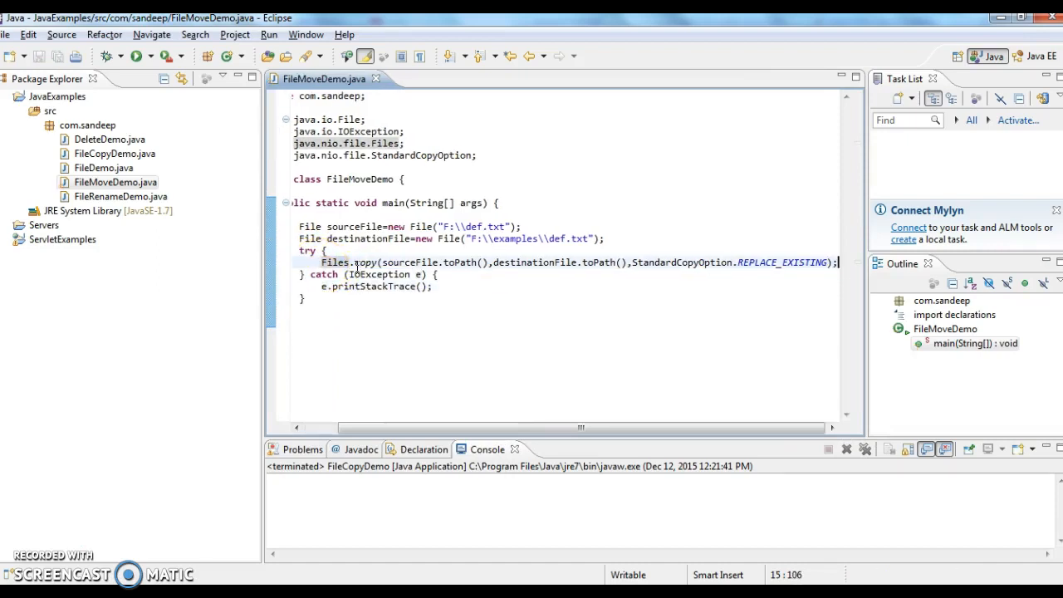
# Step: Add a System.out.println statement and begin typing the File message
pyautogui.write('sysout')
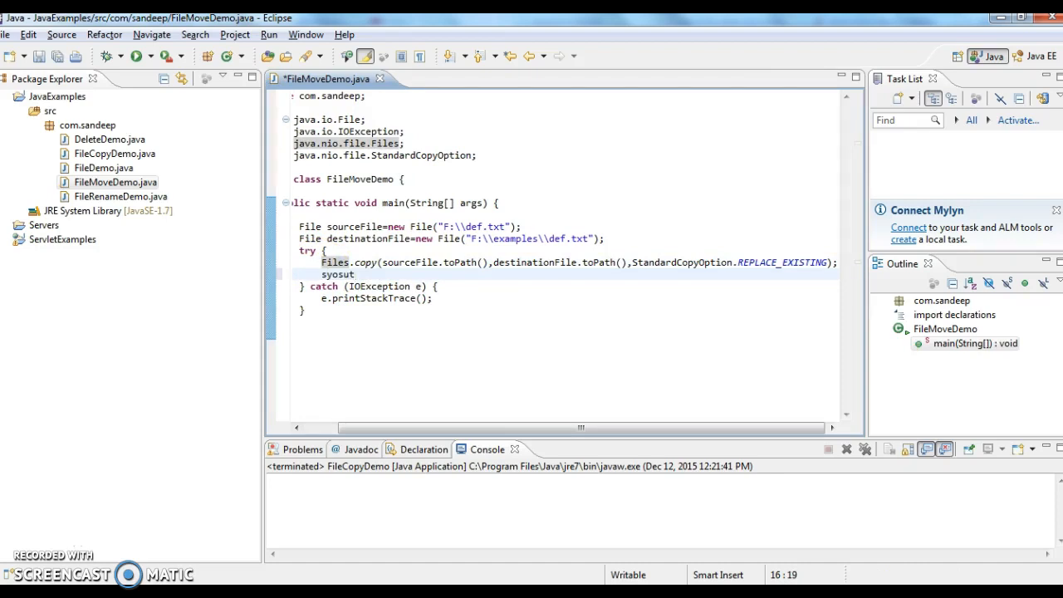
pyautogui.write('System.out.println();')
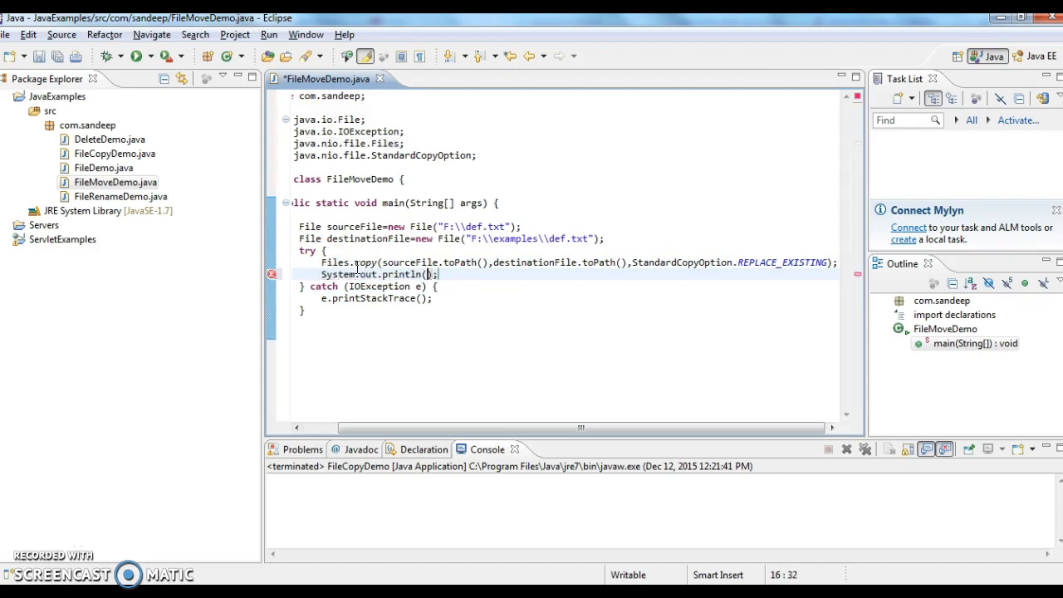
pyautogui.write('Fo"')
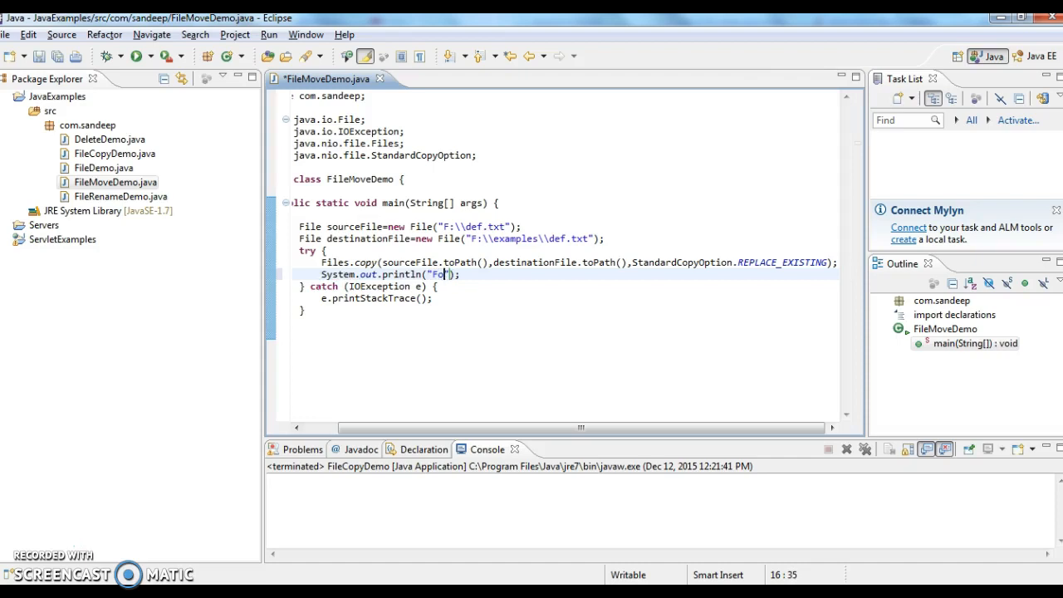
pyautogui.write('ile copy successful')
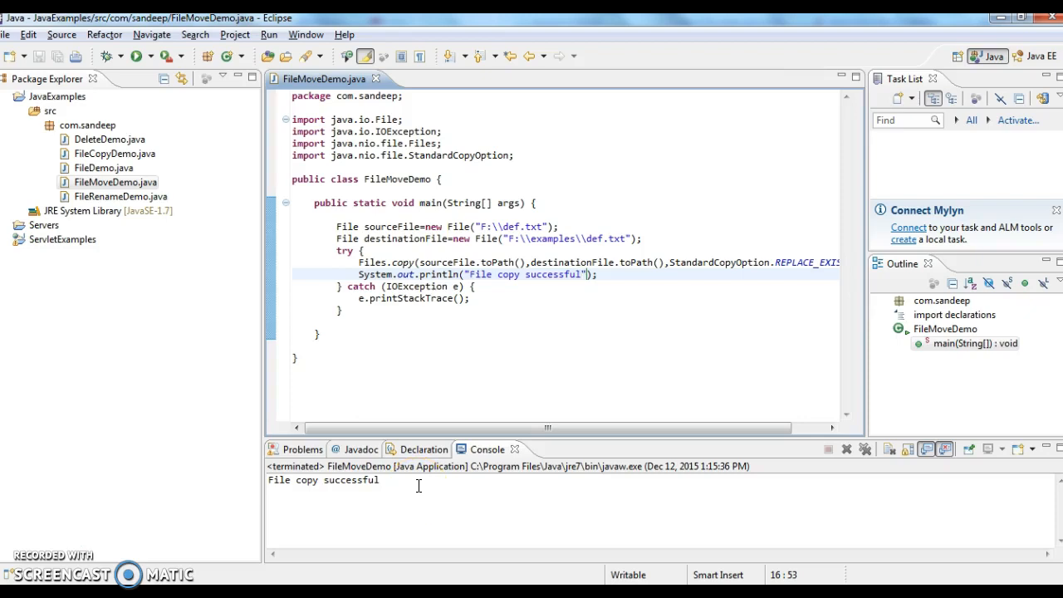
# Step: Select the 'File copy successful' output line in the console
pyautogui.tripleClick(323, 479)
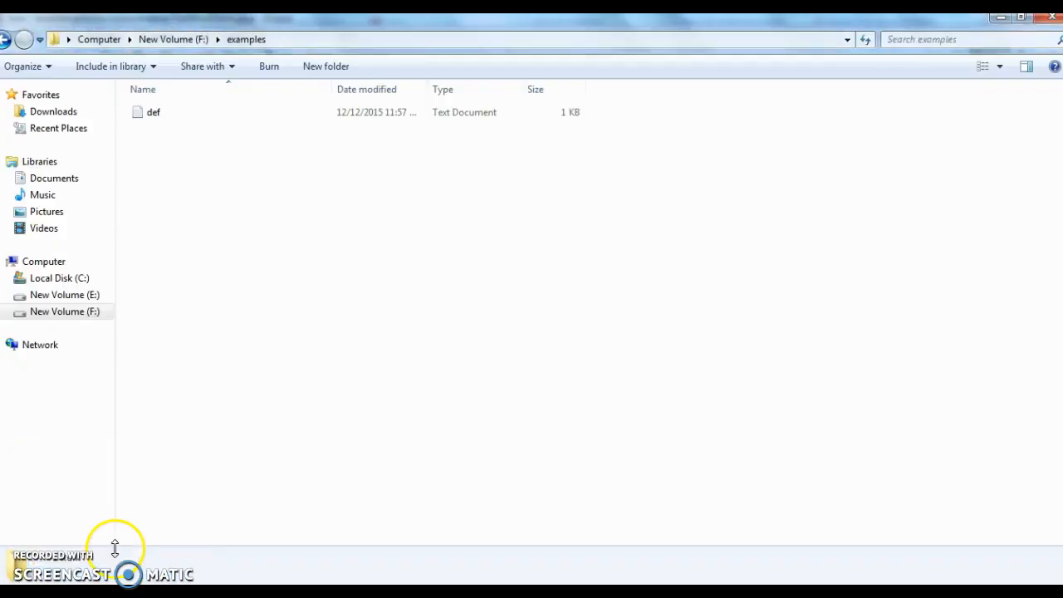
pyautogui.moveTo(214, 69)
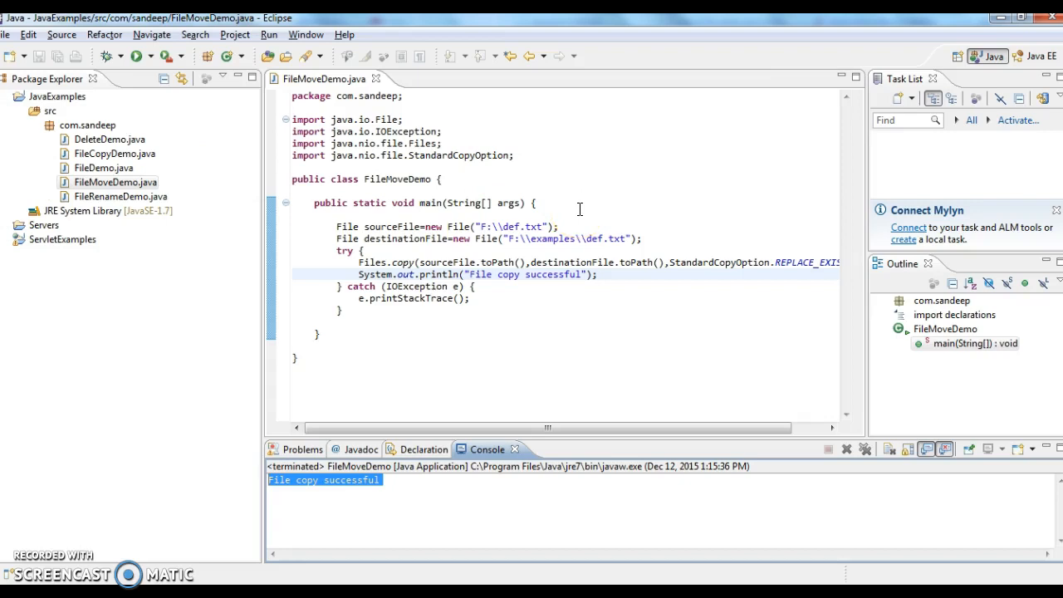
pyautogui.moveTo(581, 217)
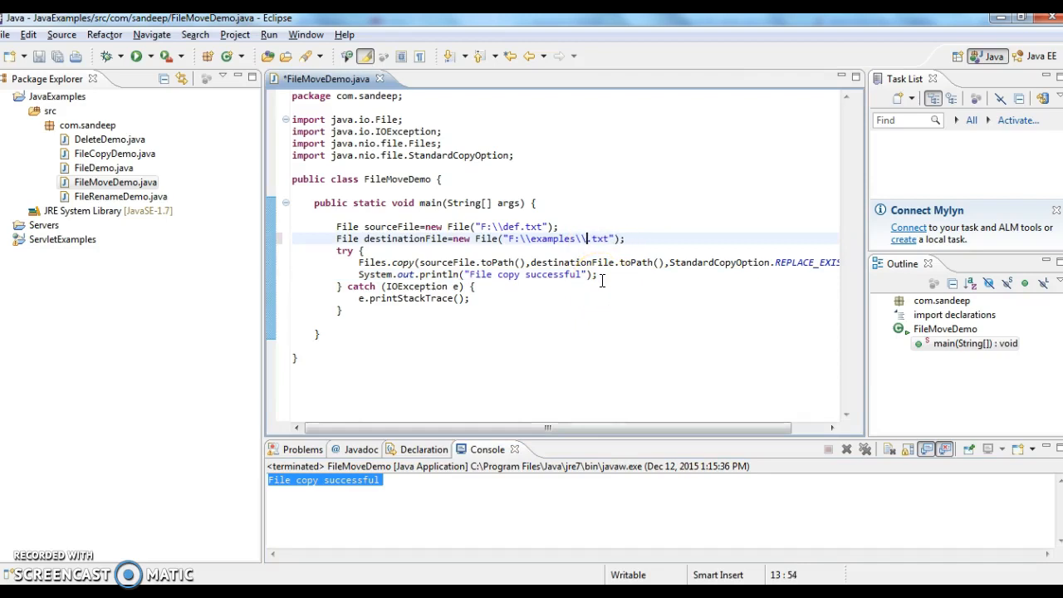
# Step: Change the destination file name from def to abc in the path
pyautogui.write('abc')
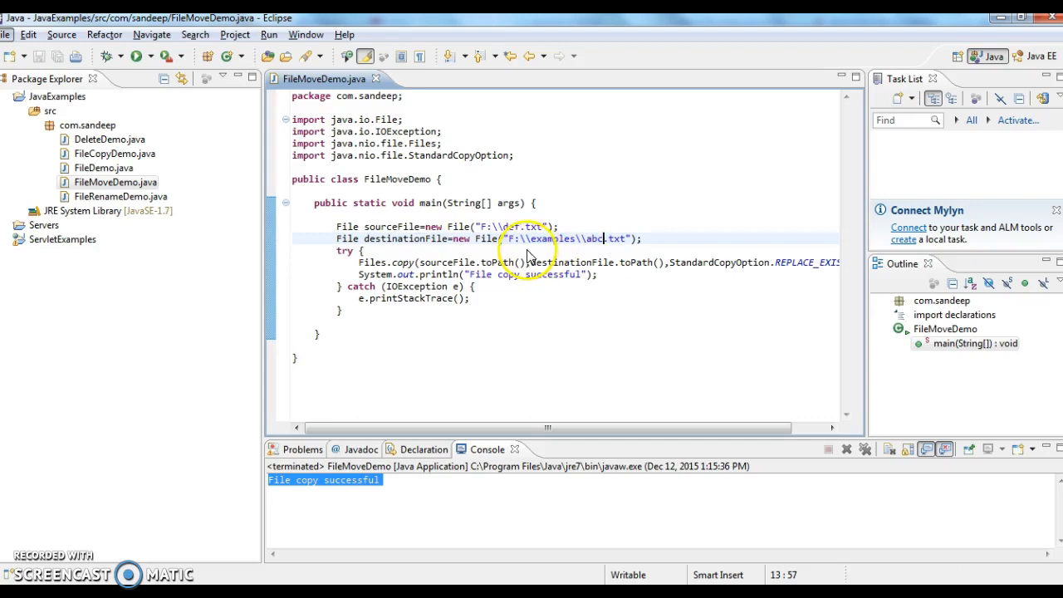
pyautogui.moveTo(578, 224)
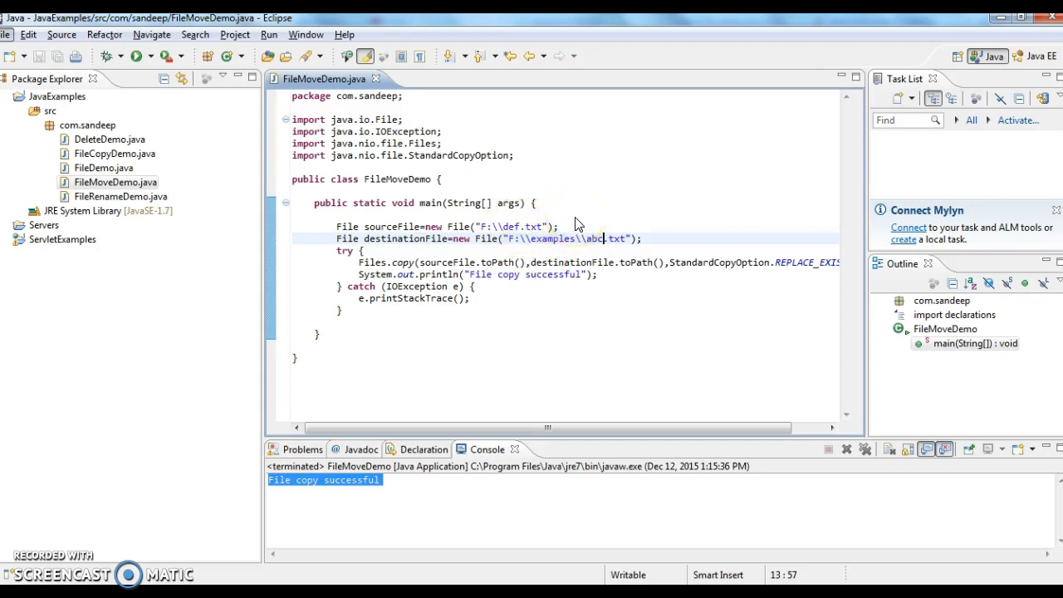
pyautogui.moveTo(639, 254)
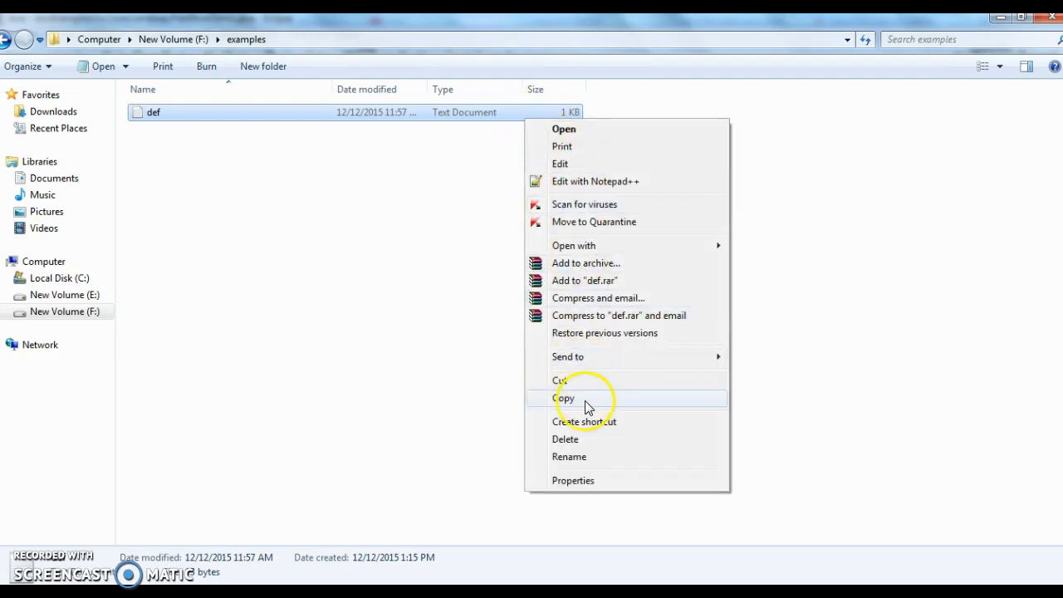
# Step: Delete the def file from F:\examples, then return to the F: drive
pyautogui.click(565, 398)
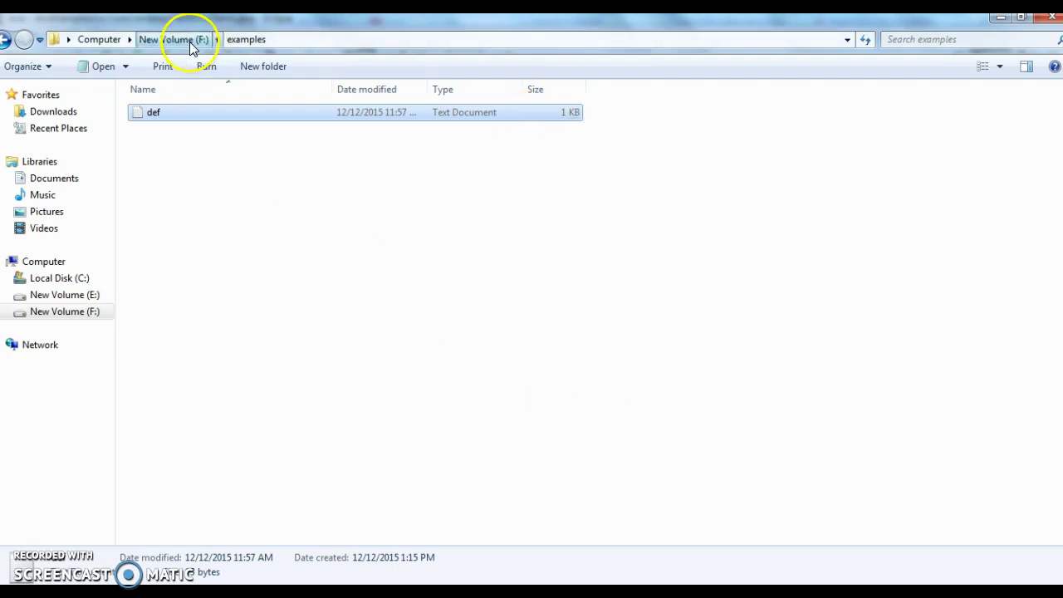
pyautogui.click(174, 40)
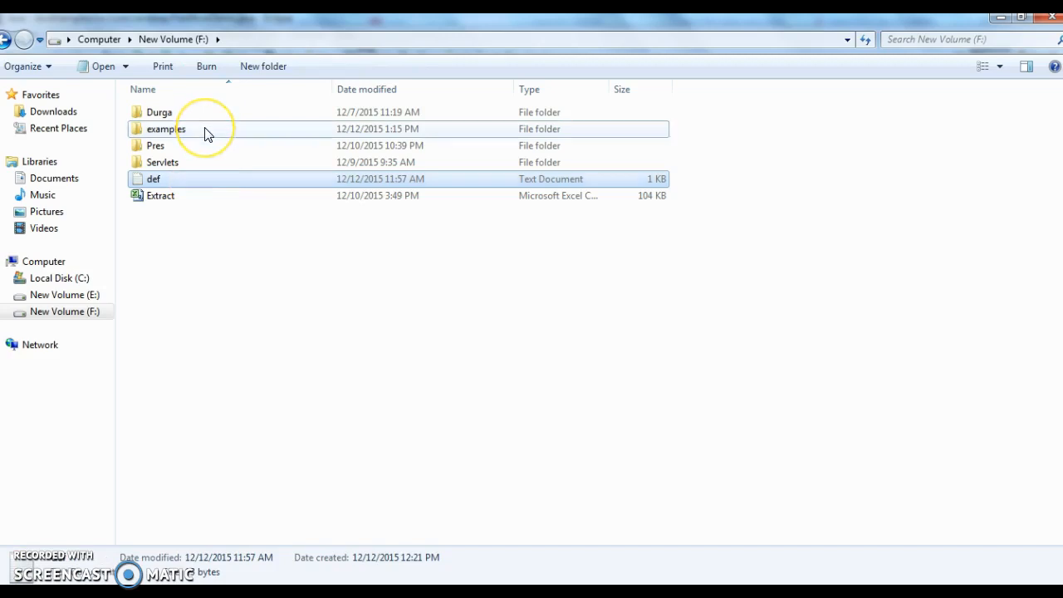
pyautogui.doubleClick(166, 128)
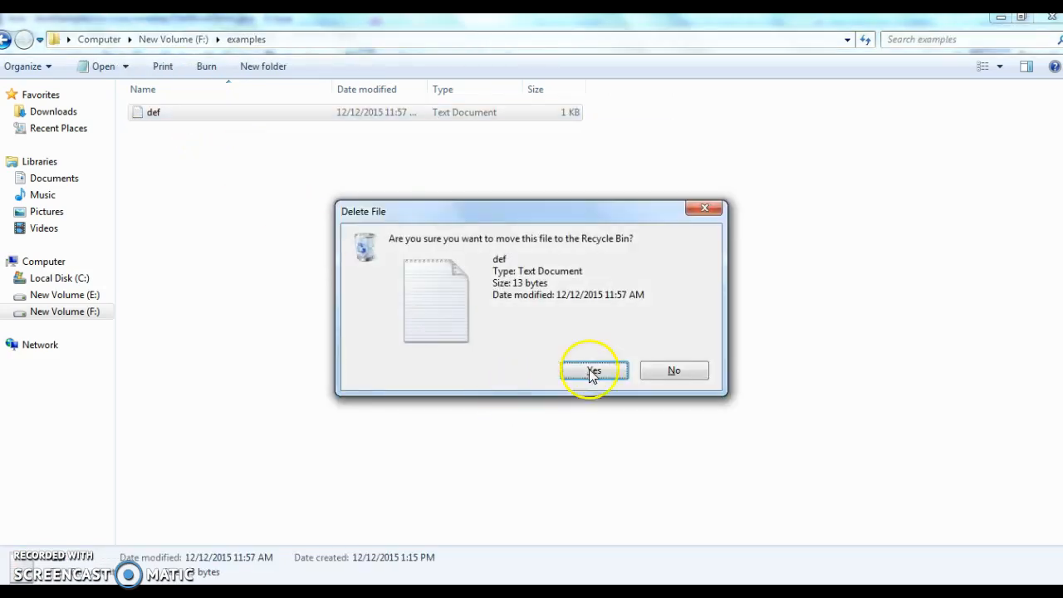
pyautogui.click(593, 370)
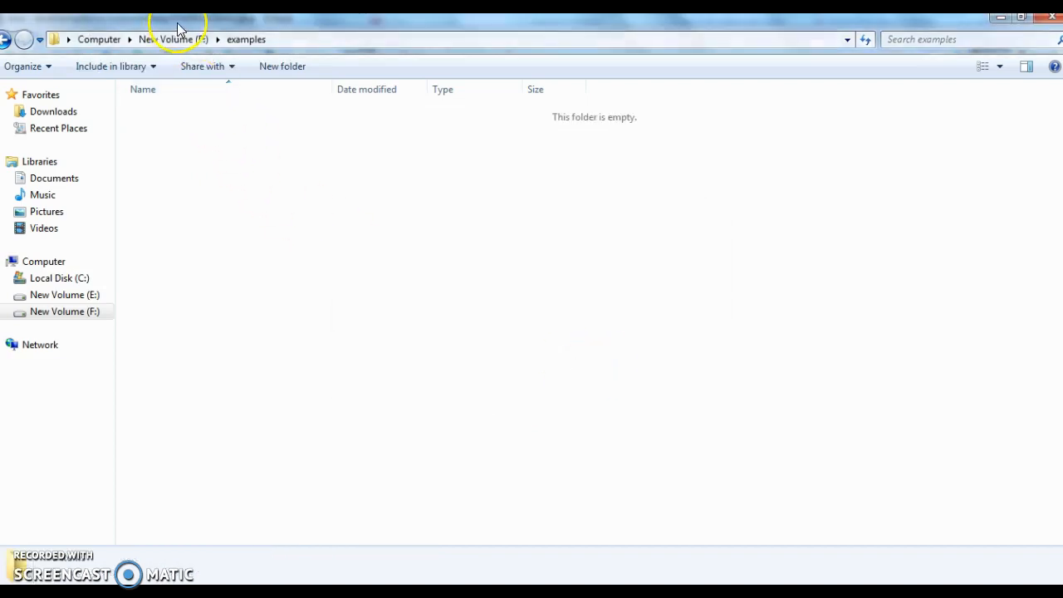
pyautogui.click(172, 39)
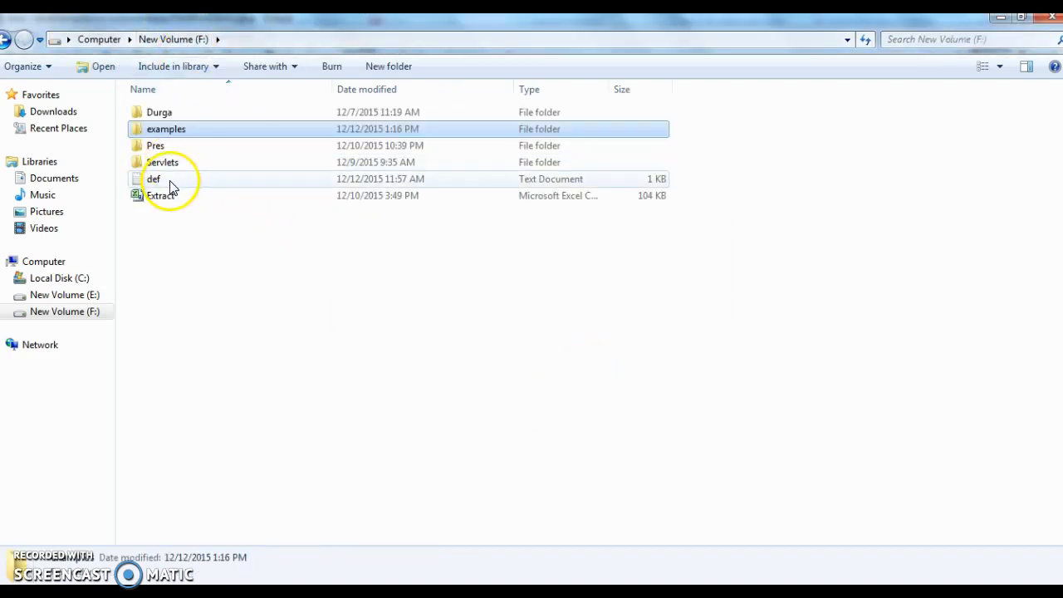
pyautogui.moveTo(449, 309)
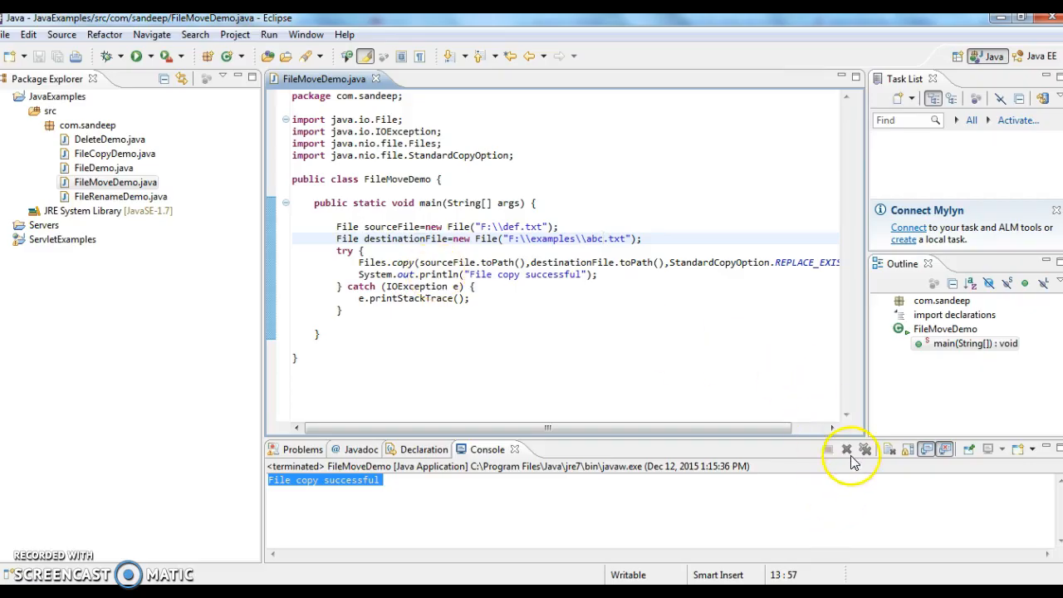
# Step: Open the editor context menu to run FileMoveDemo as a Java application
pyautogui.rightClick(548, 249)
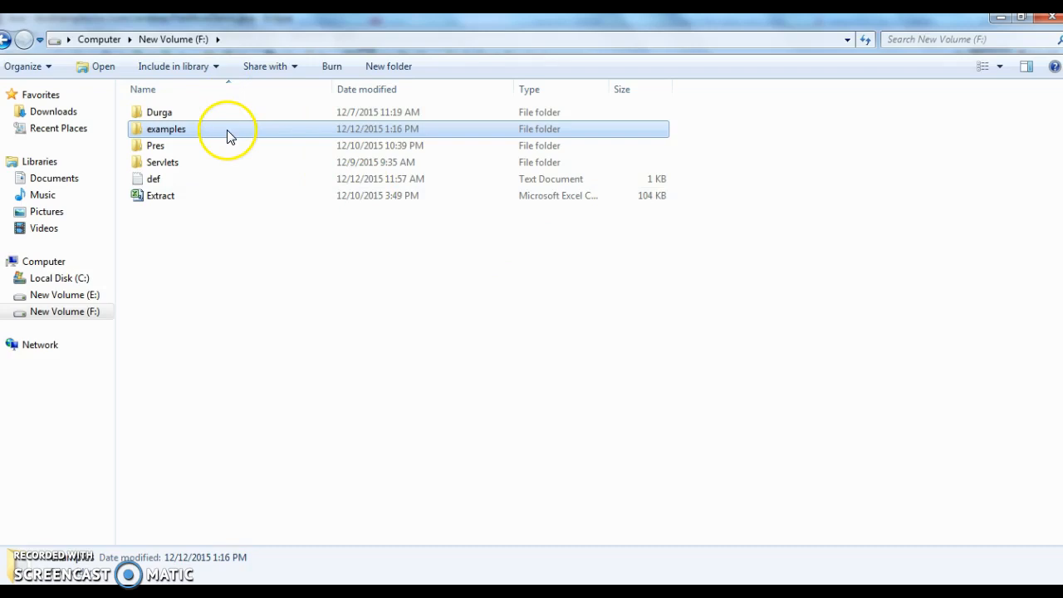
# Step: Confirm abc now appears in F:\examples, then return to drive F:
pyautogui.doubleClick(165, 129)
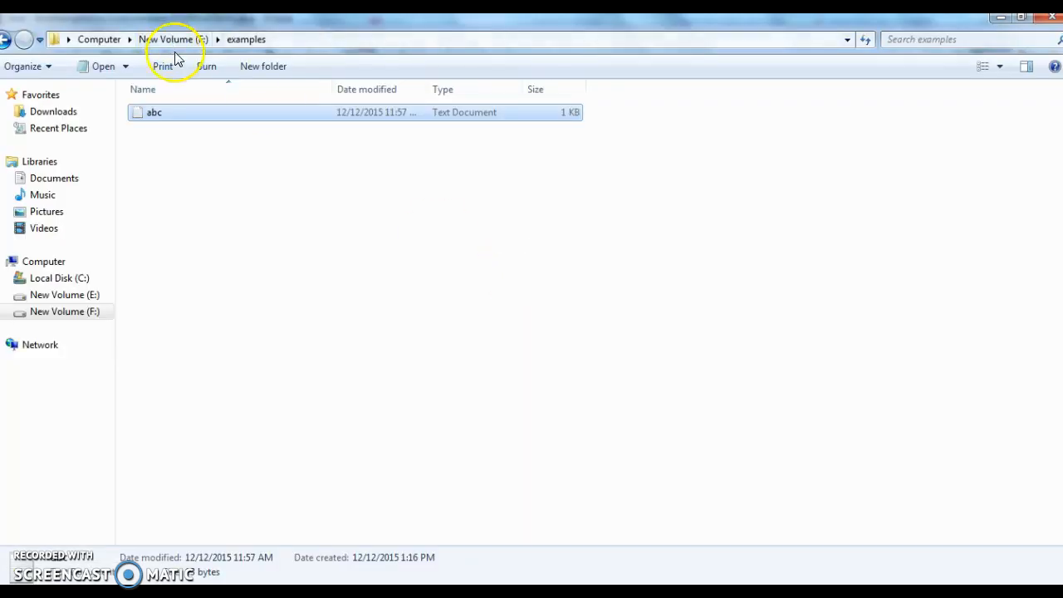
pyautogui.click(175, 39)
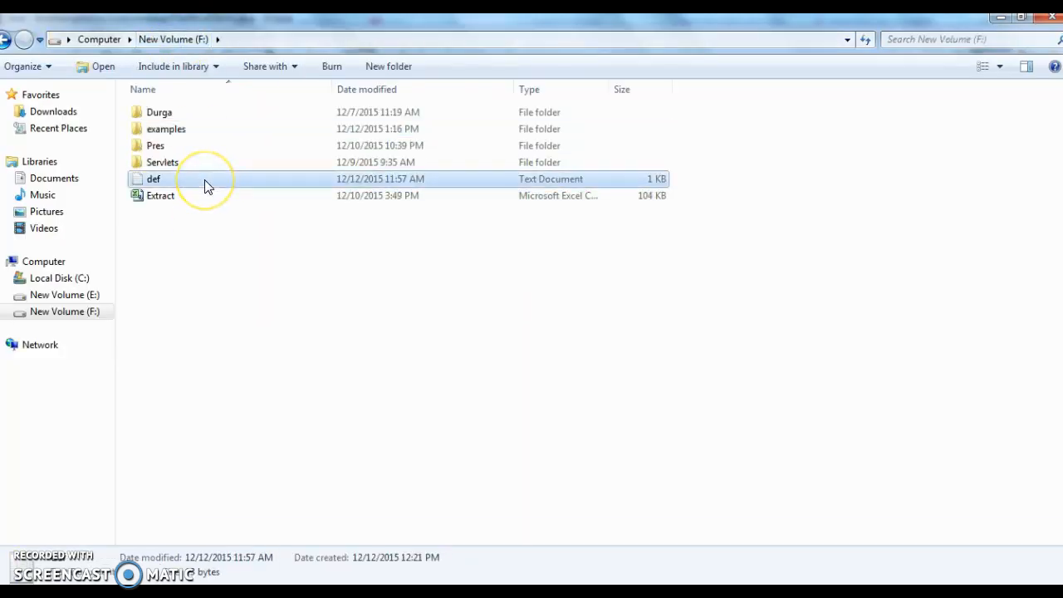
pyautogui.press('Delete')
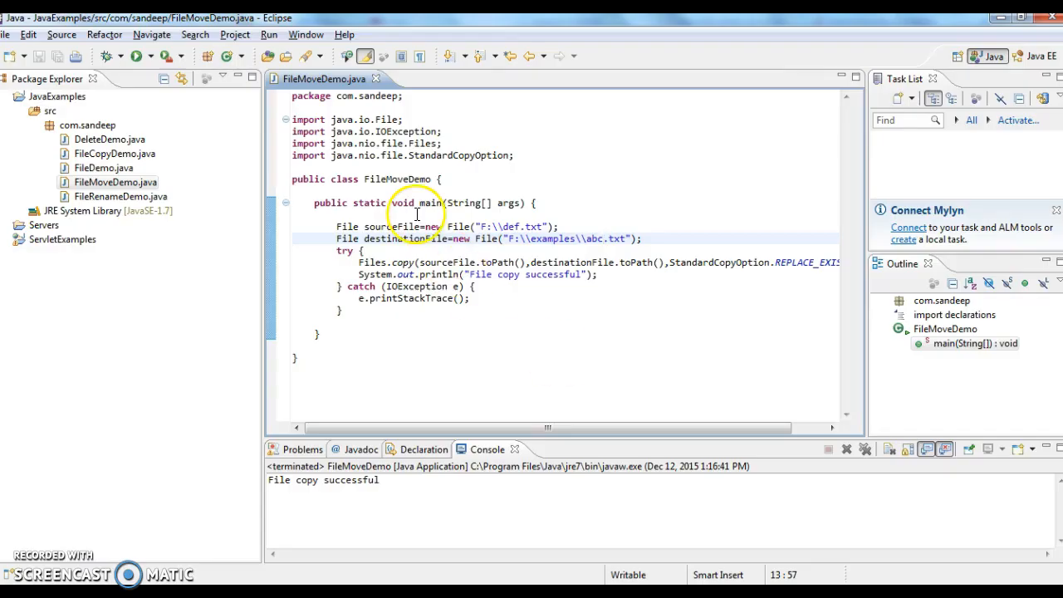
# Step: Run FileMoveDemo as a Java Application again, producing a stack trace at line 15
pyautogui.rightClick(415, 215)
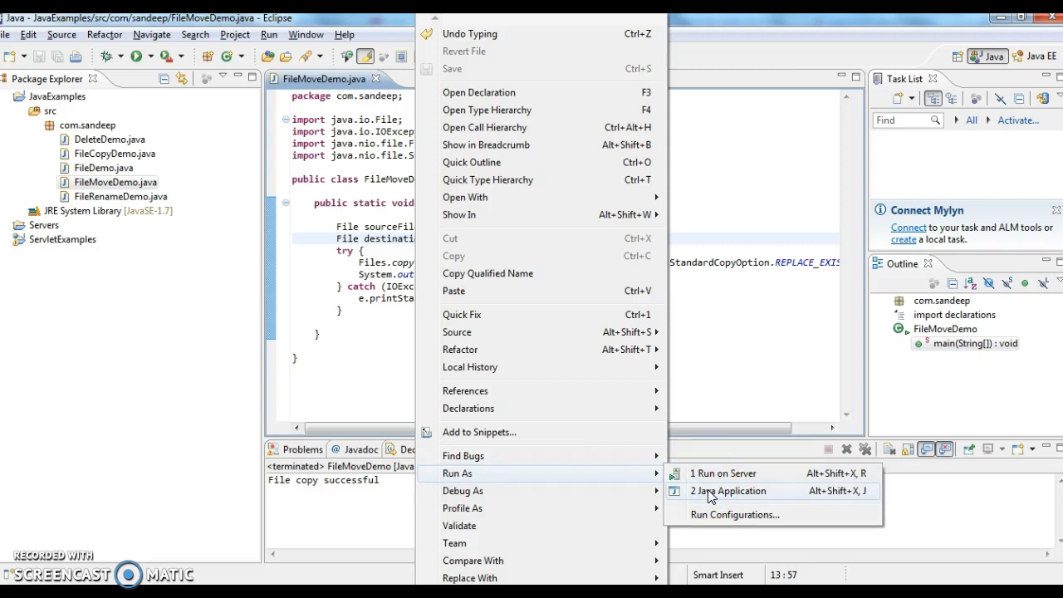
pyautogui.click(728, 491)
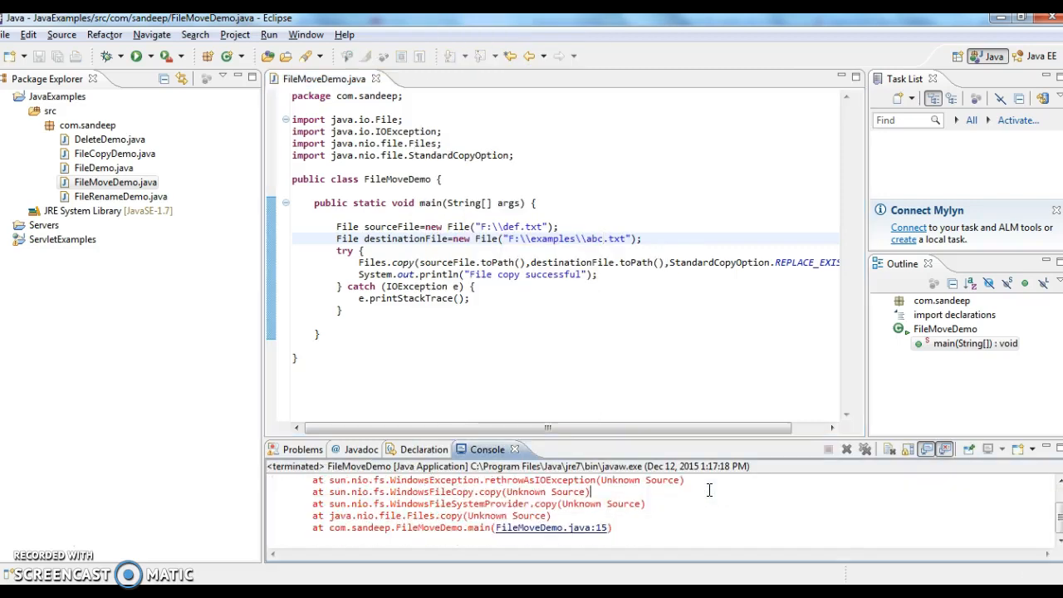